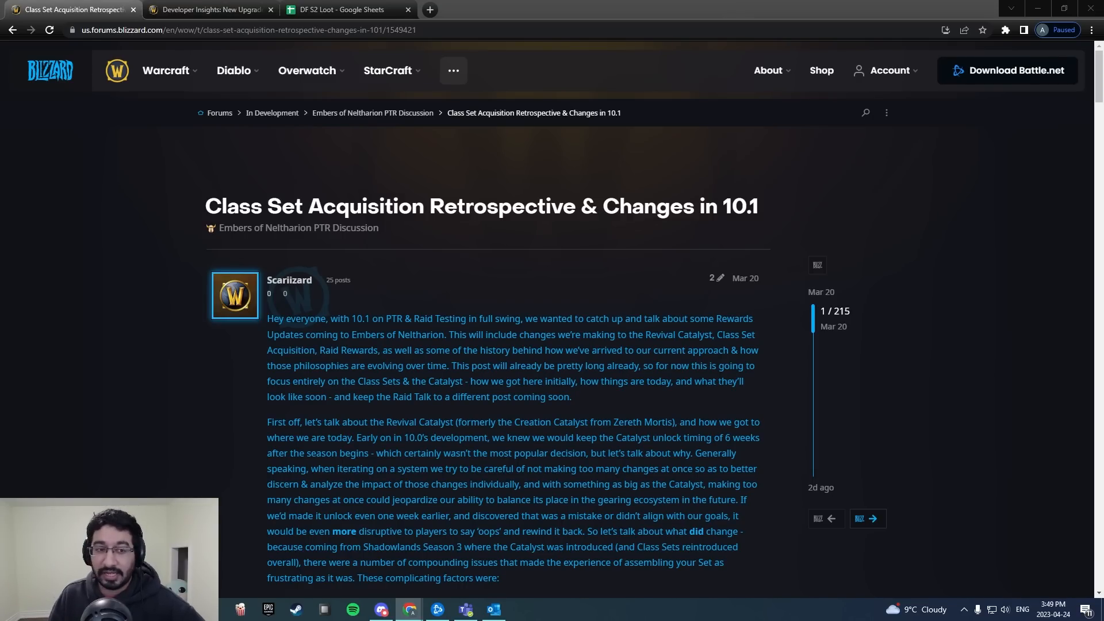
mouse_move(255, 74)
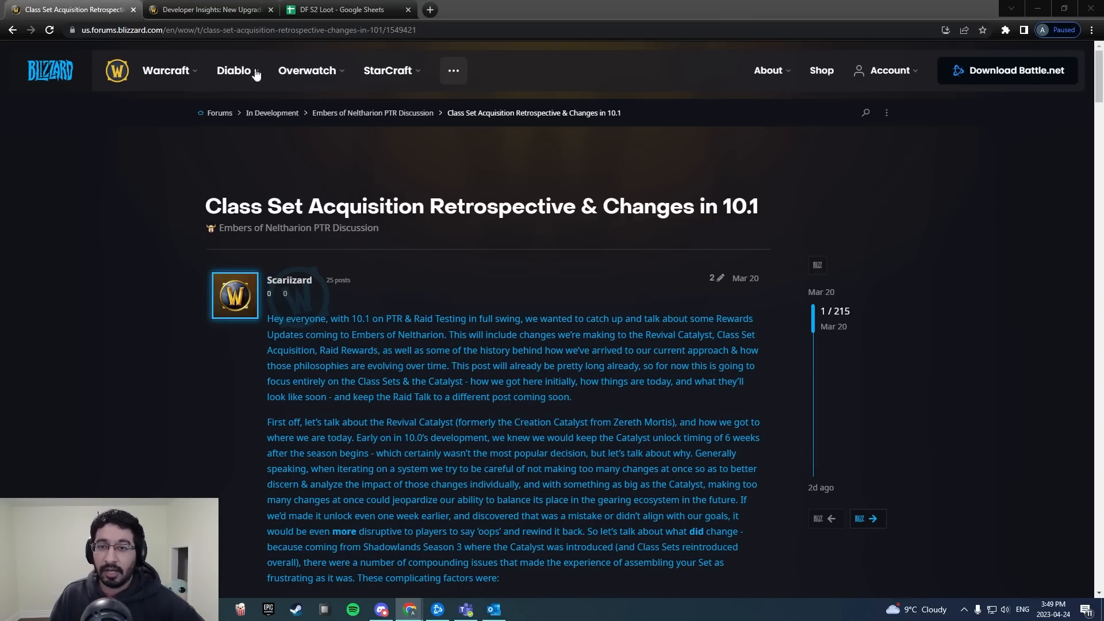
Step: Bring up the Developer Insights article explaining Flightstones and Shadowflame Crests
left_click(208, 9)
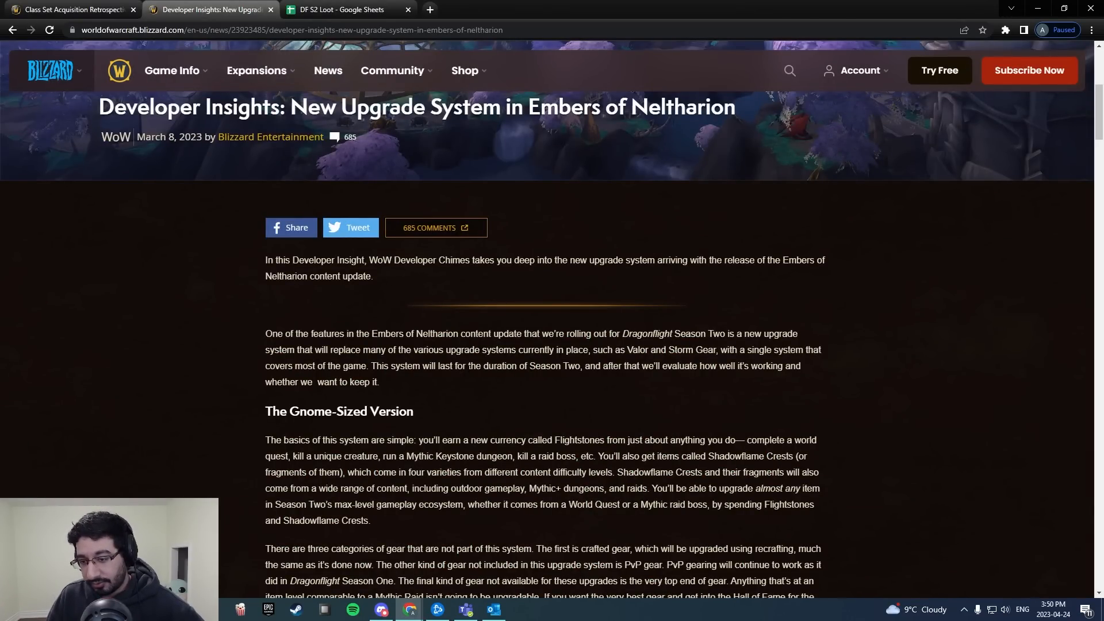
mouse_move(363, 320)
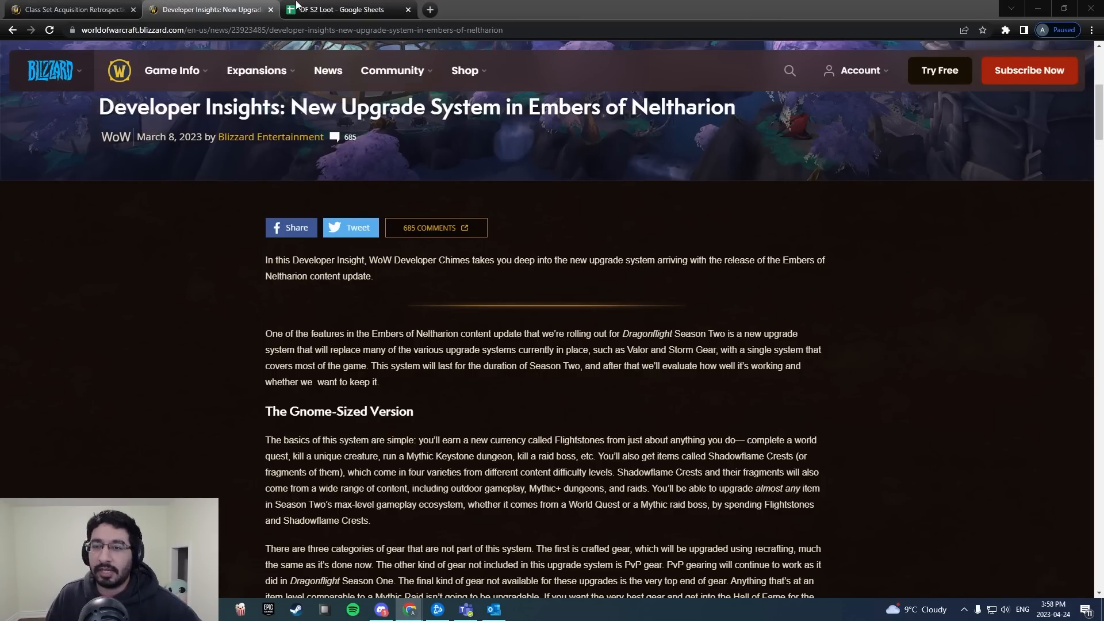
Step: In the DF S2 Loot sheet, compare Season 1 and 2 item levels, Veteran tracks and M+ Drop
left_click(345, 9)
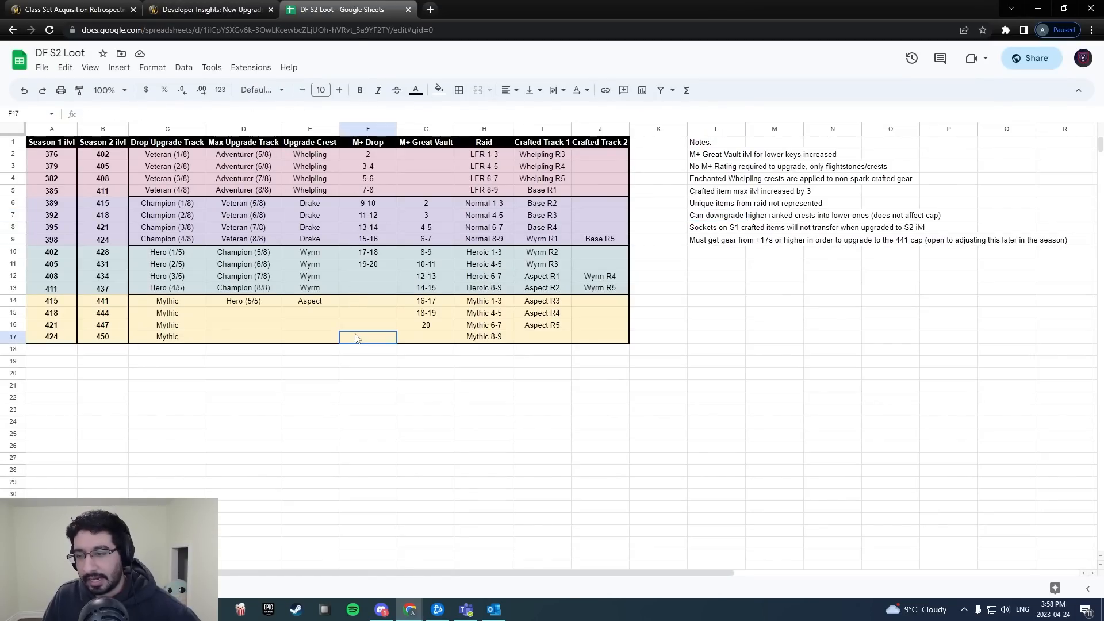
left_click(166, 166)
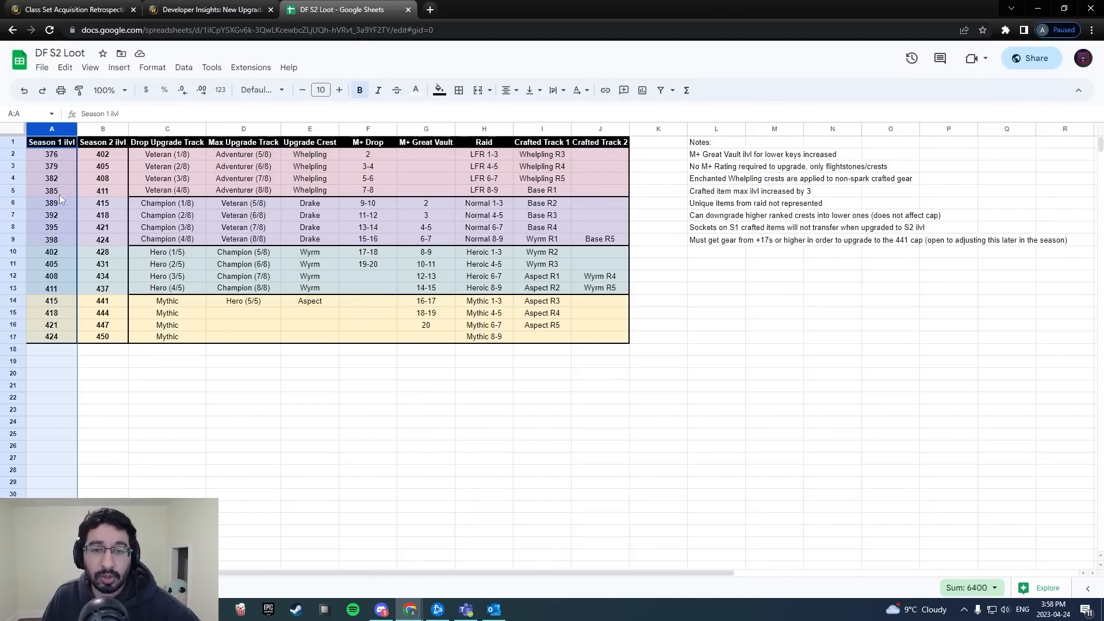
left_click(102, 129)
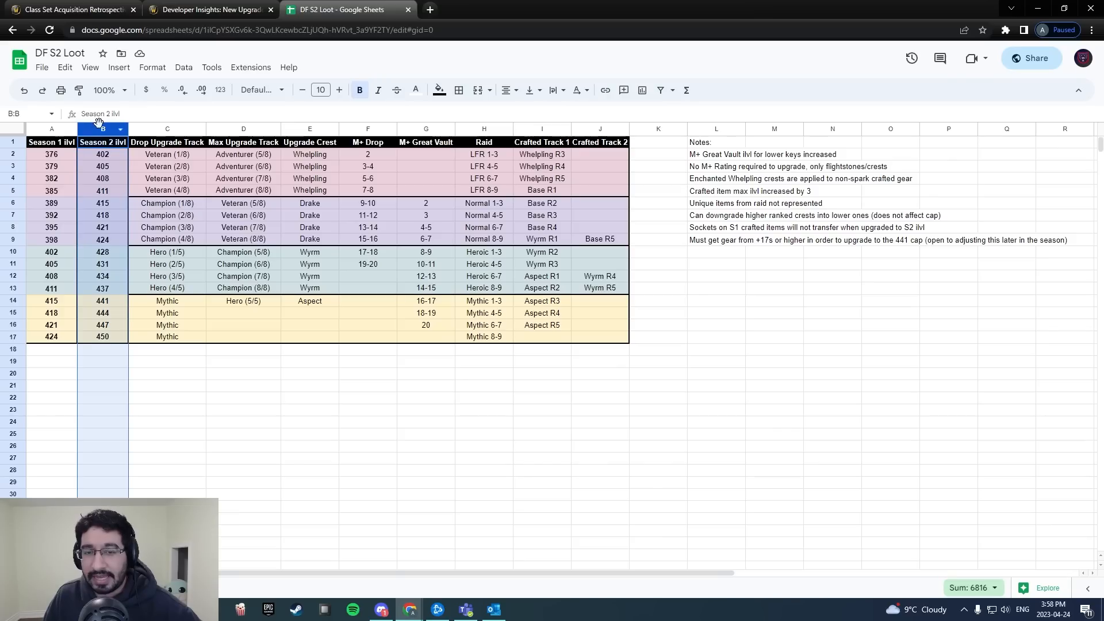
left_click(167, 179)
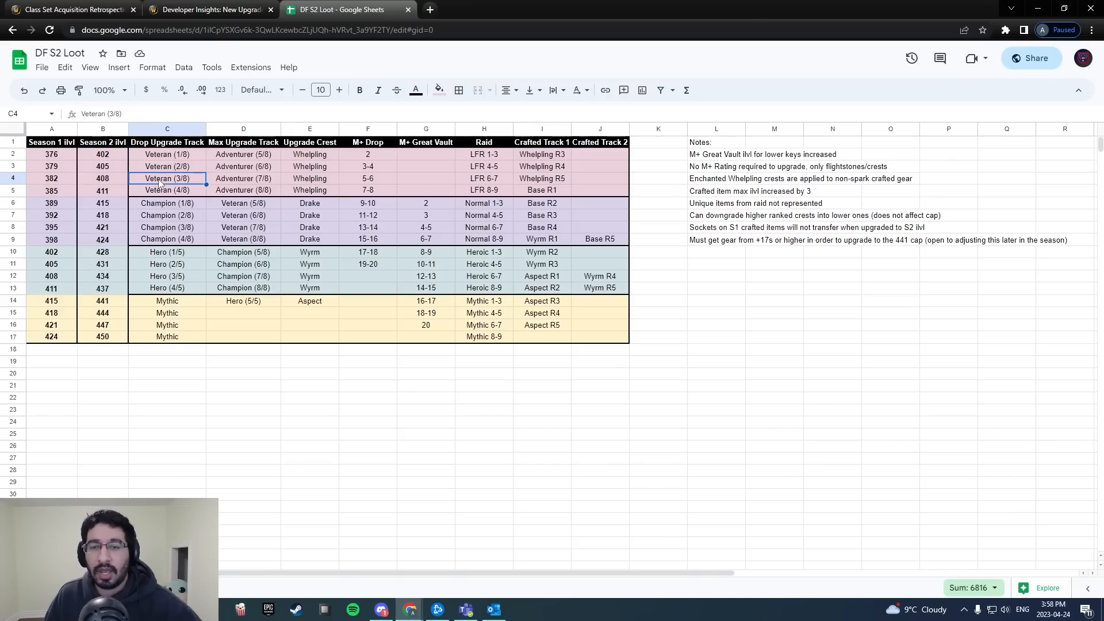
left_click(167, 154)
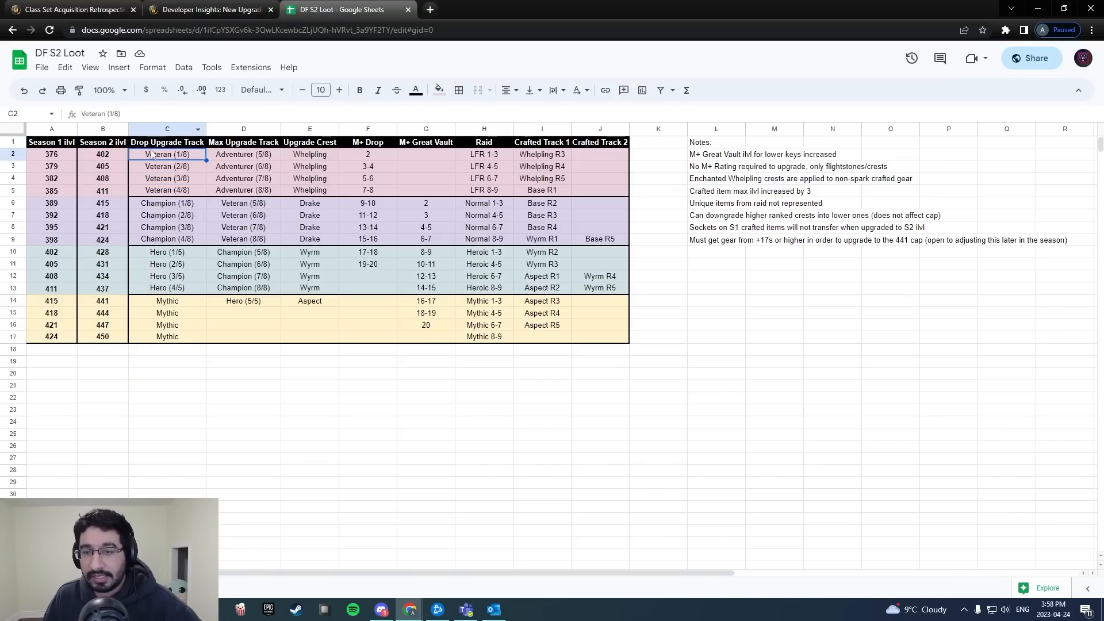
left_click(244, 178)
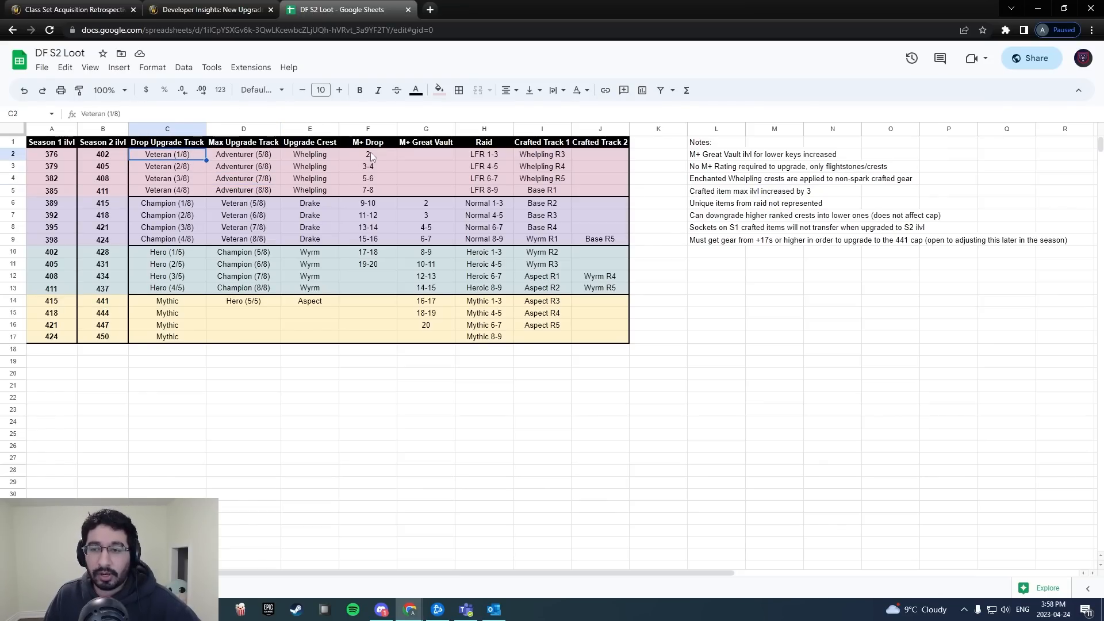
left_click(366, 154)
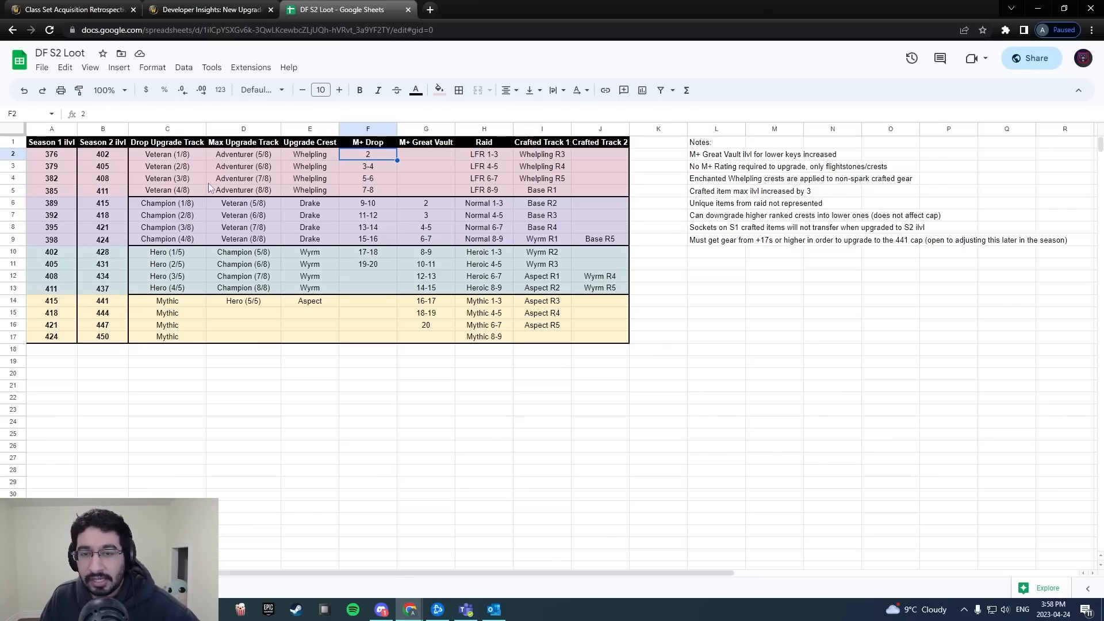
Step: Highlight the Drop and Max Upgrade Track columns and the Wyrm and Aspect crests
left_click(166, 129)
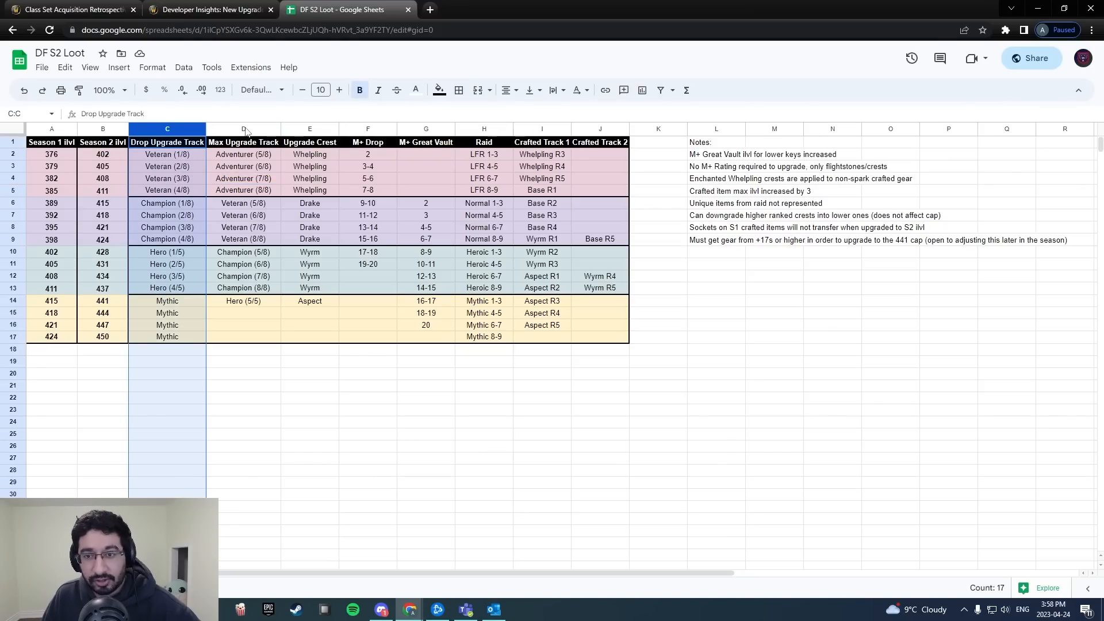
left_click(244, 129)
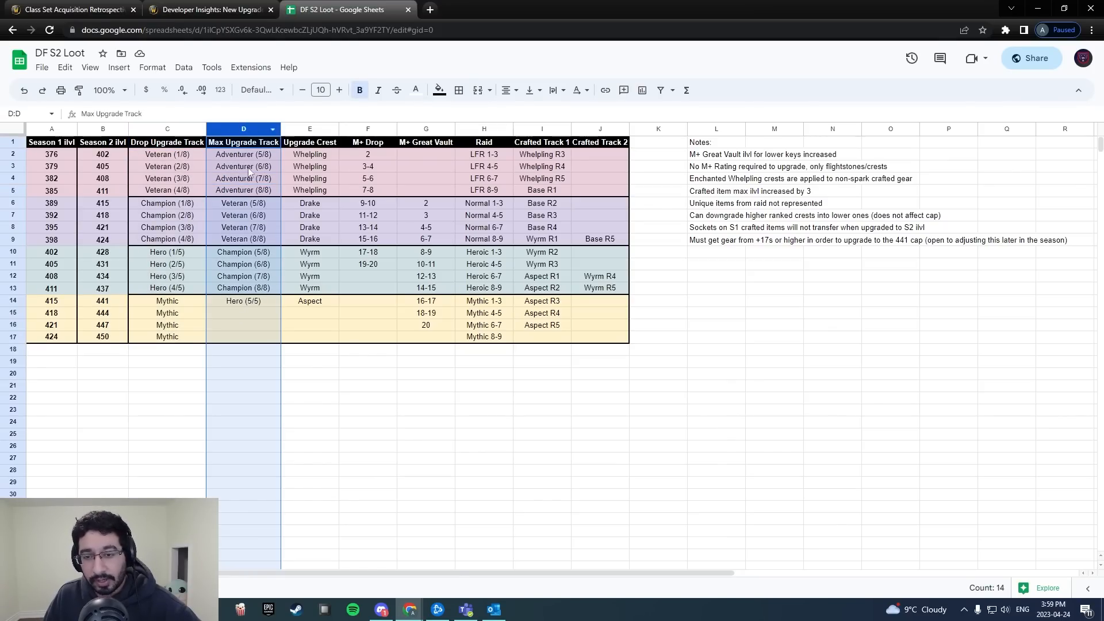
left_click(309, 129)
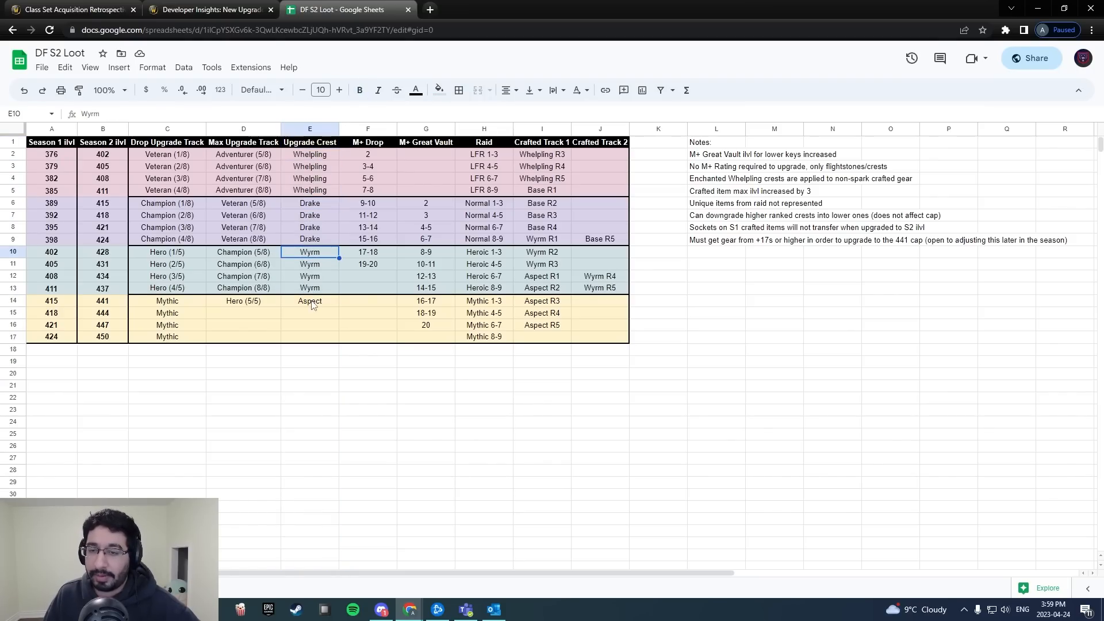
left_click(310, 301)
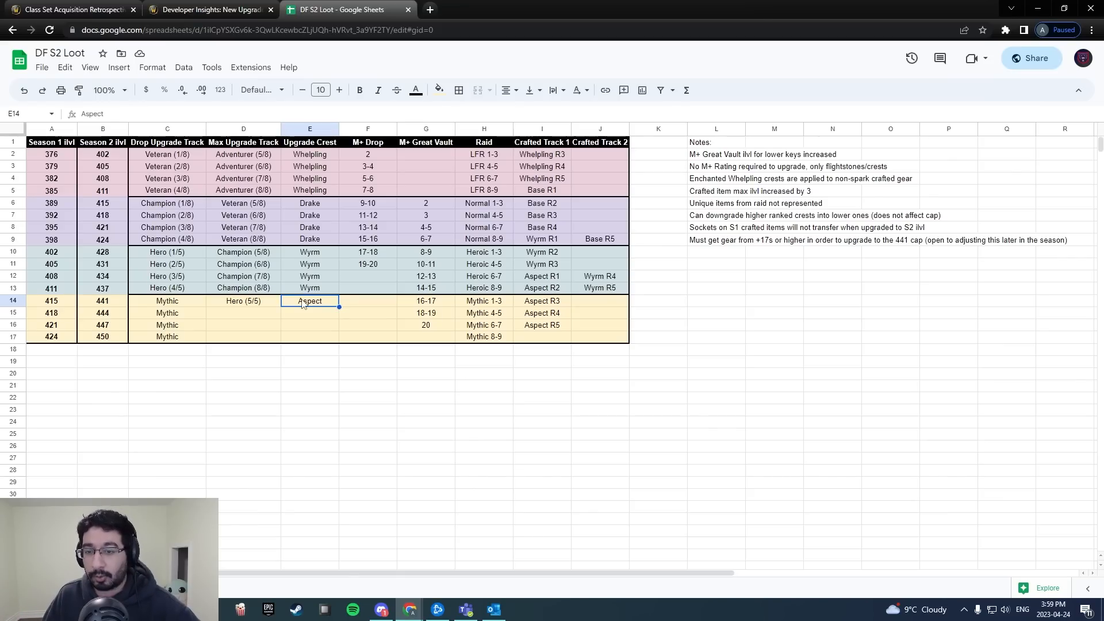
mouse_move(262, 311)
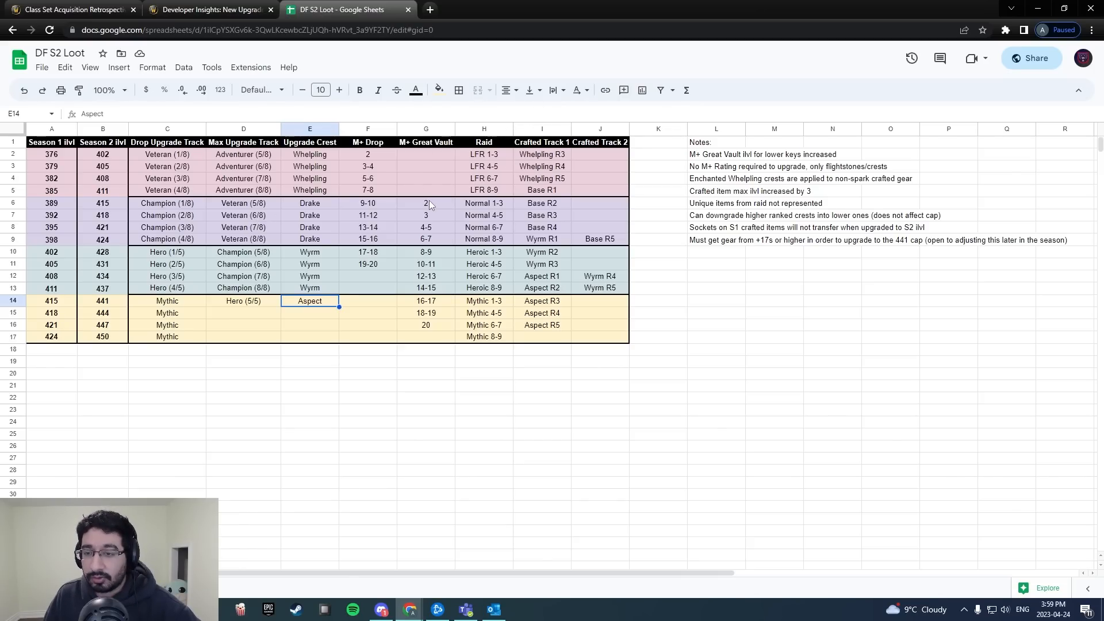
left_click_drag(425, 203, 425, 251)
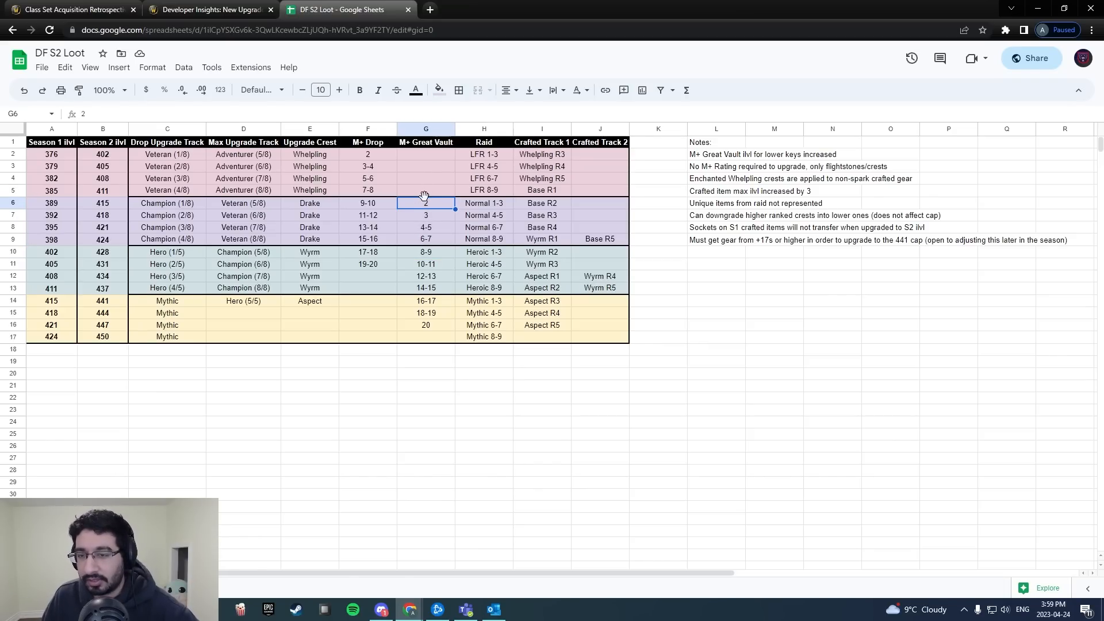
mouse_move(438, 185)
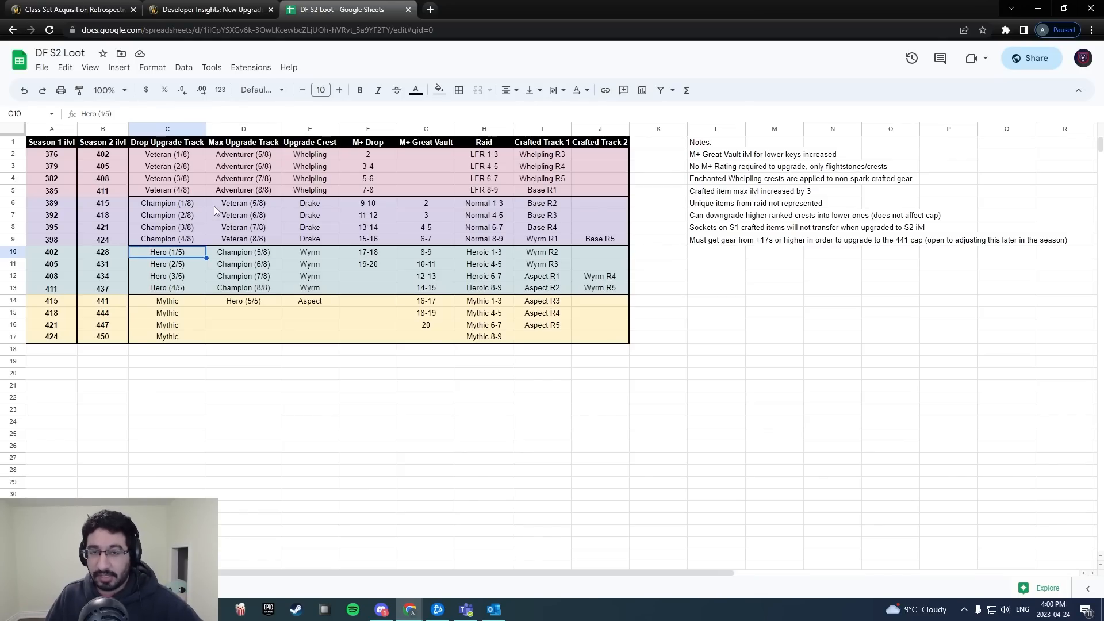
left_click(242, 252)
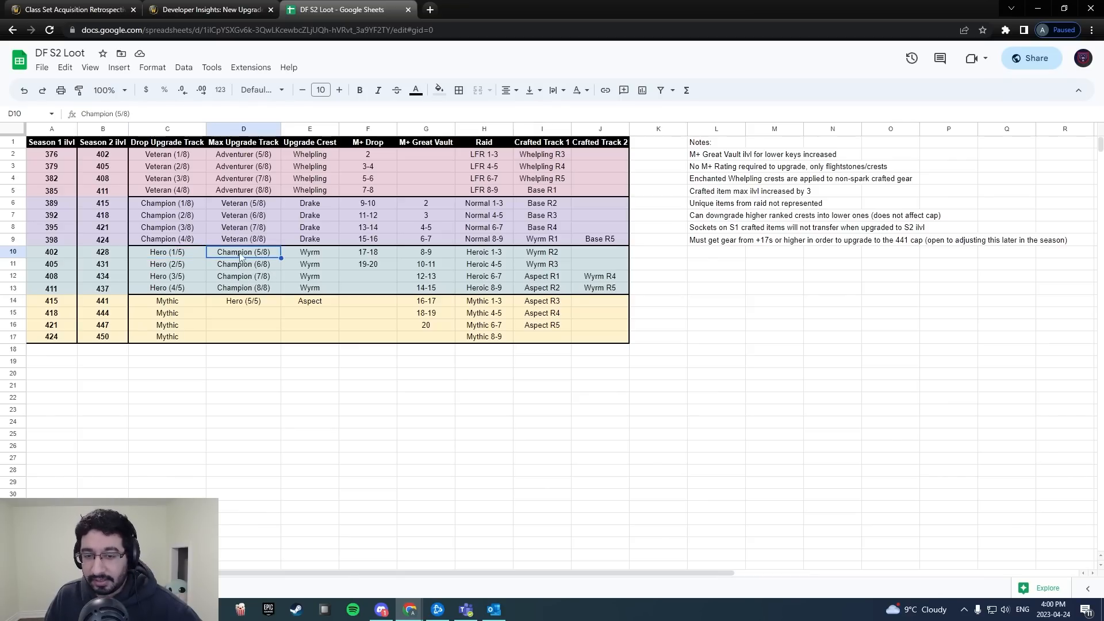
left_click(167, 251)
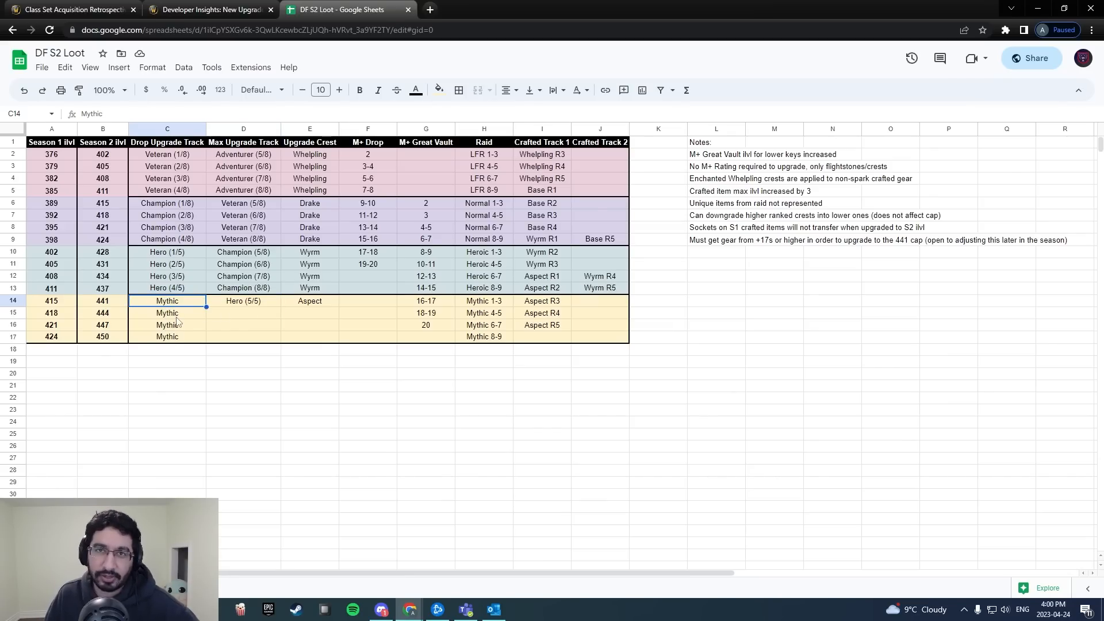
left_click(242, 301)
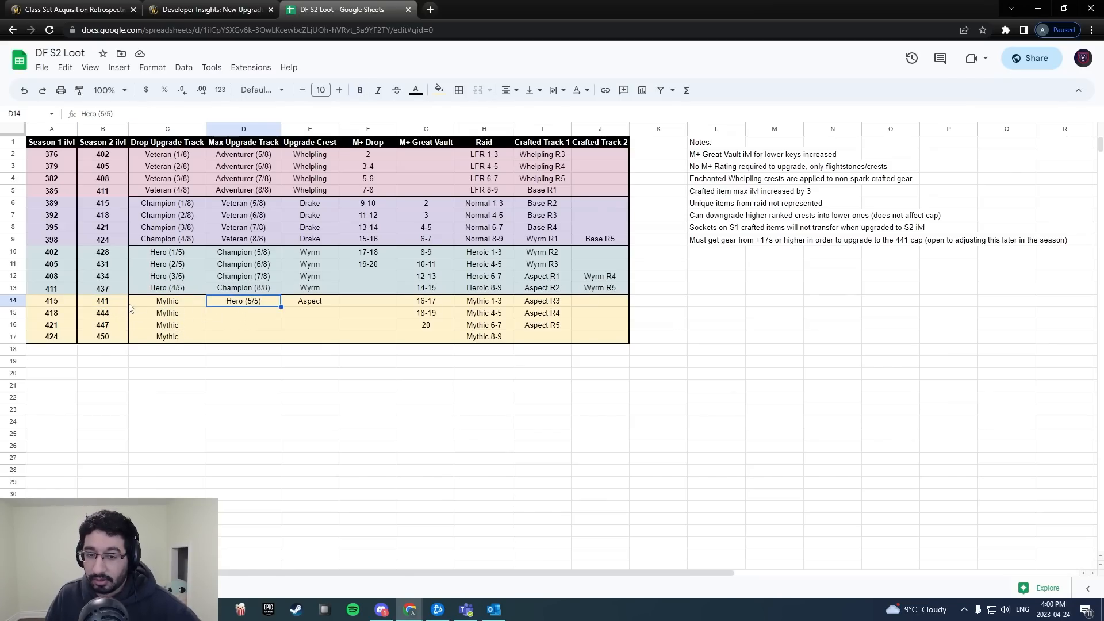
left_click(103, 301)
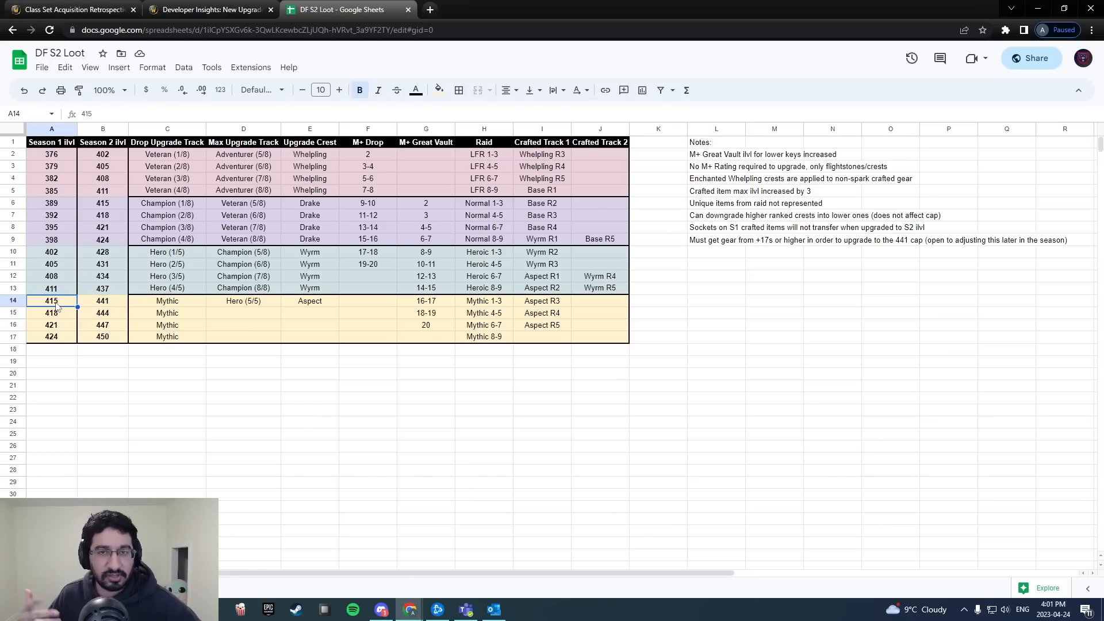
left_click(167, 252)
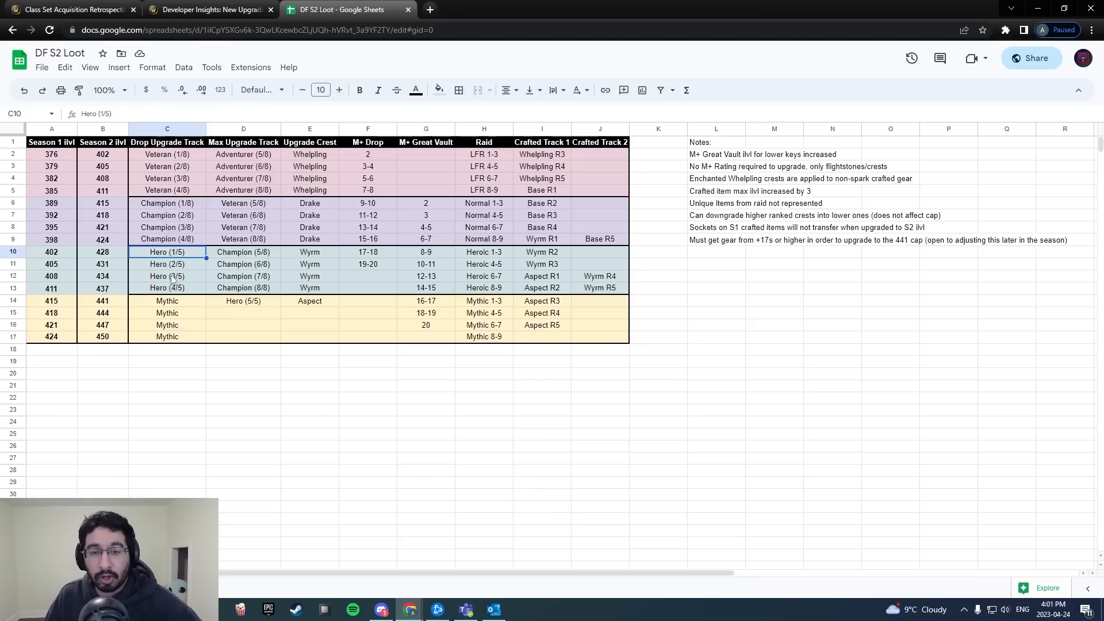
mouse_move(19, 255)
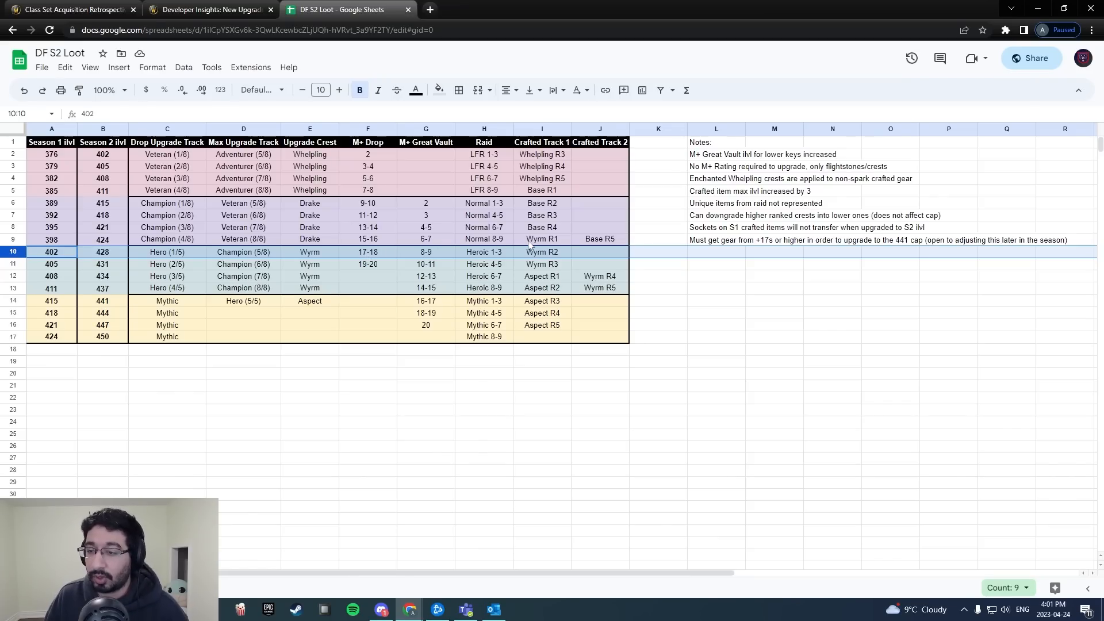
left_click(484, 251)
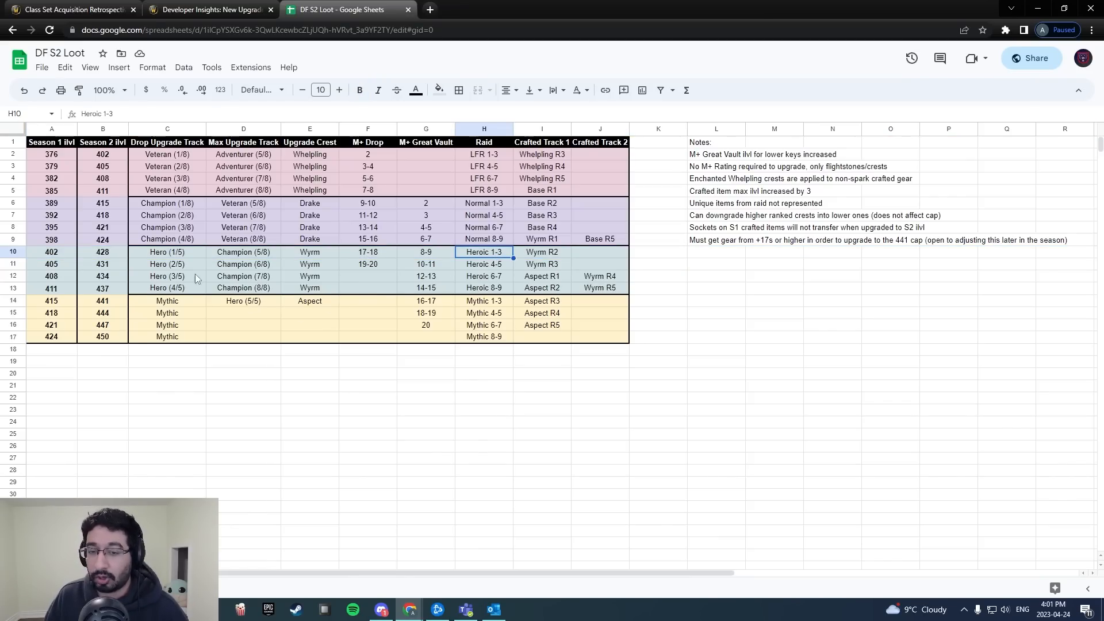
left_click(243, 301)
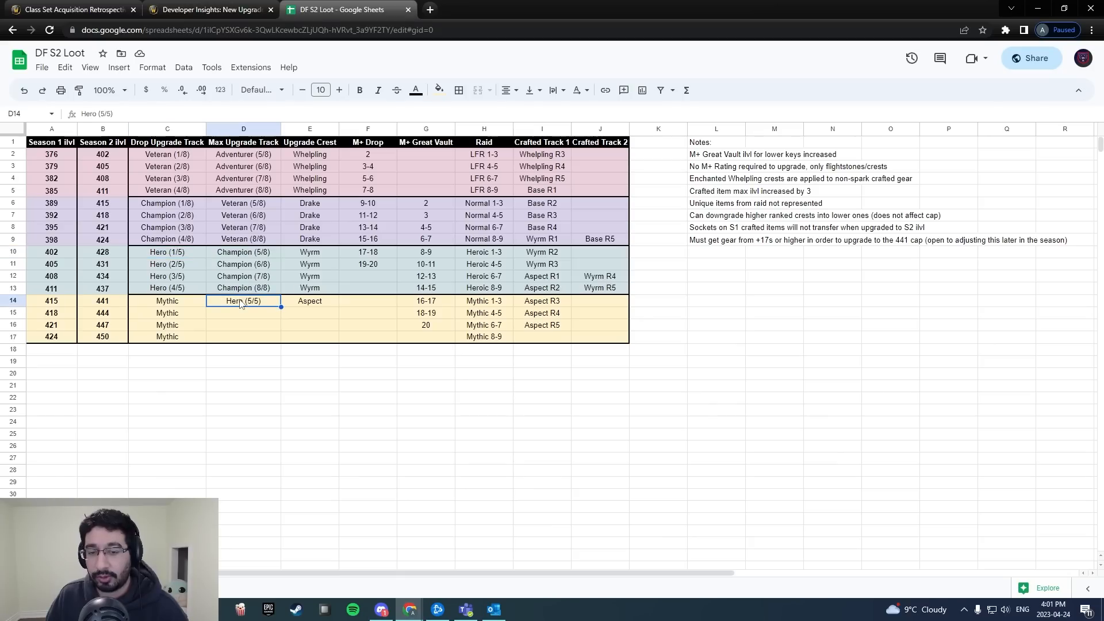
left_click(103, 300)
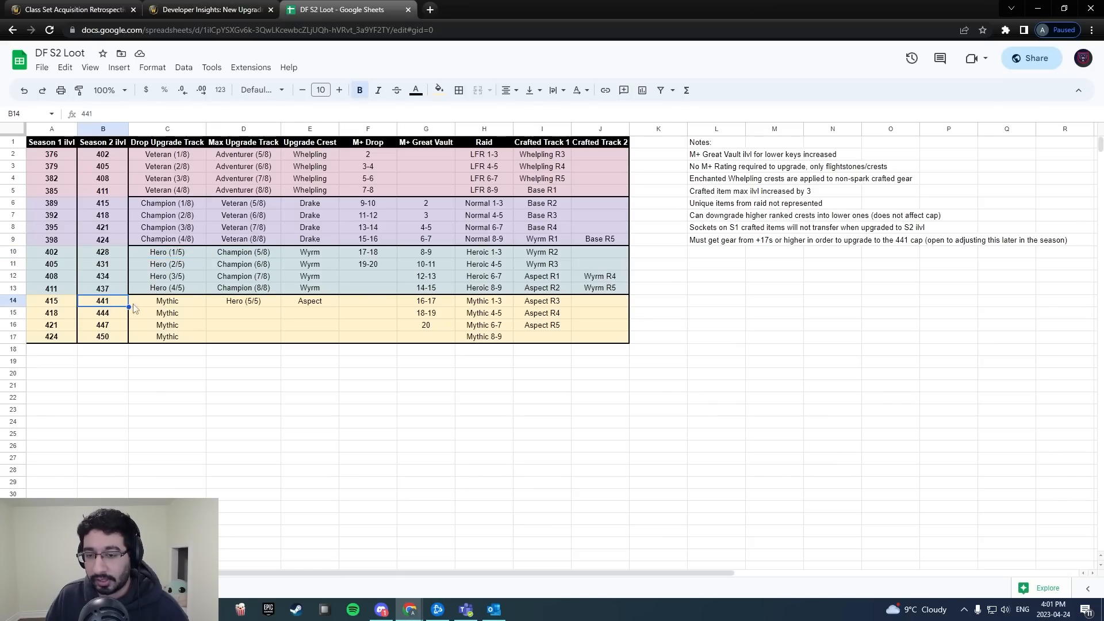
mouse_move(269, 315)
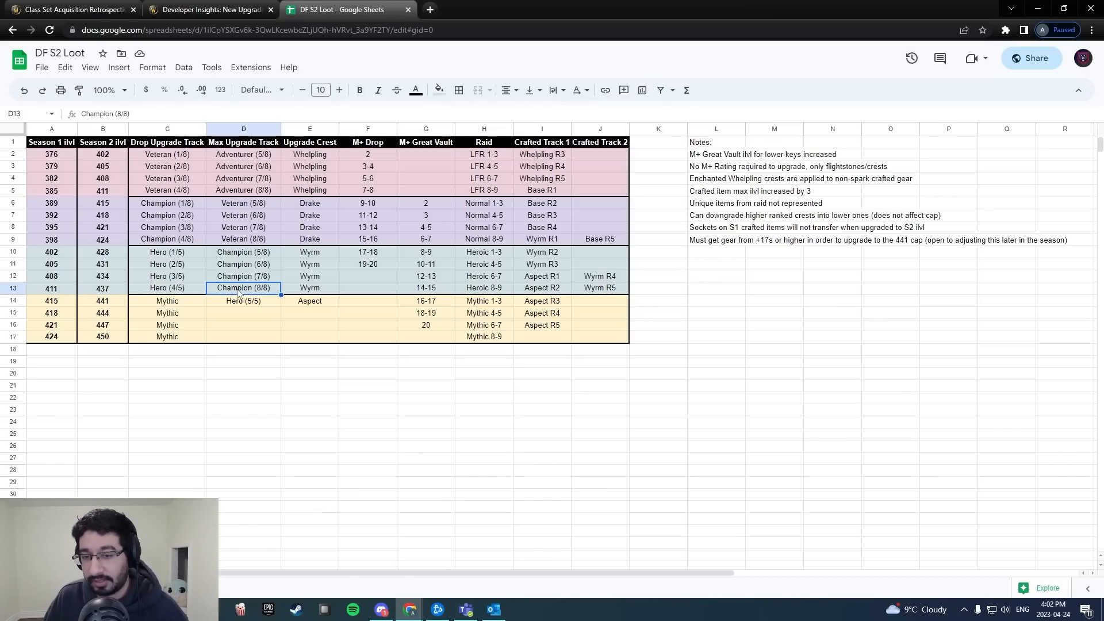
left_click(243, 251)
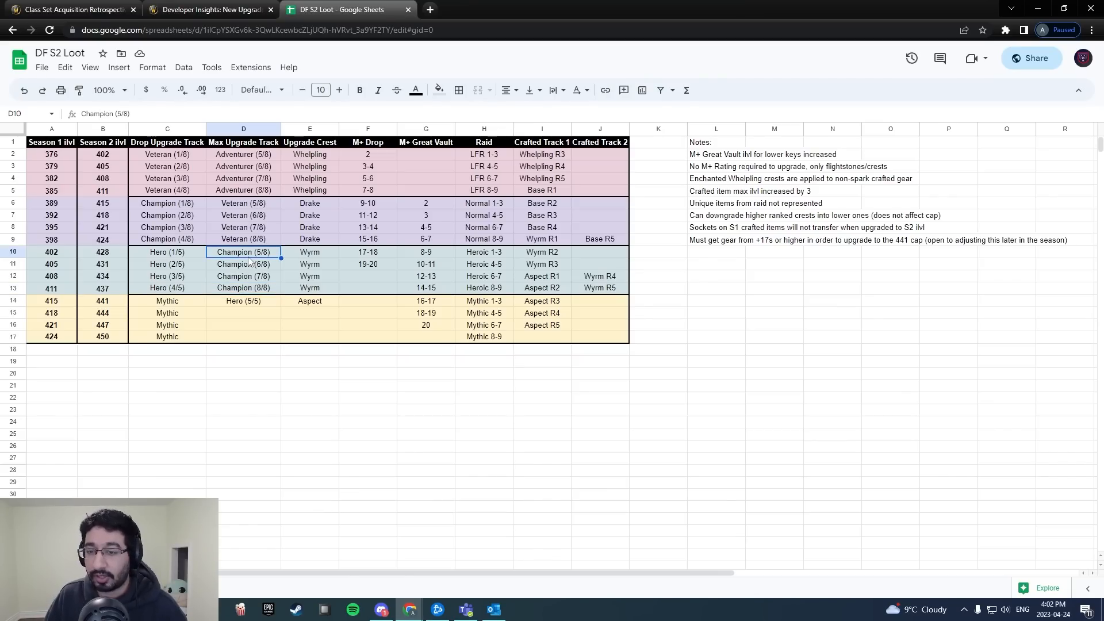
left_click(167, 251)
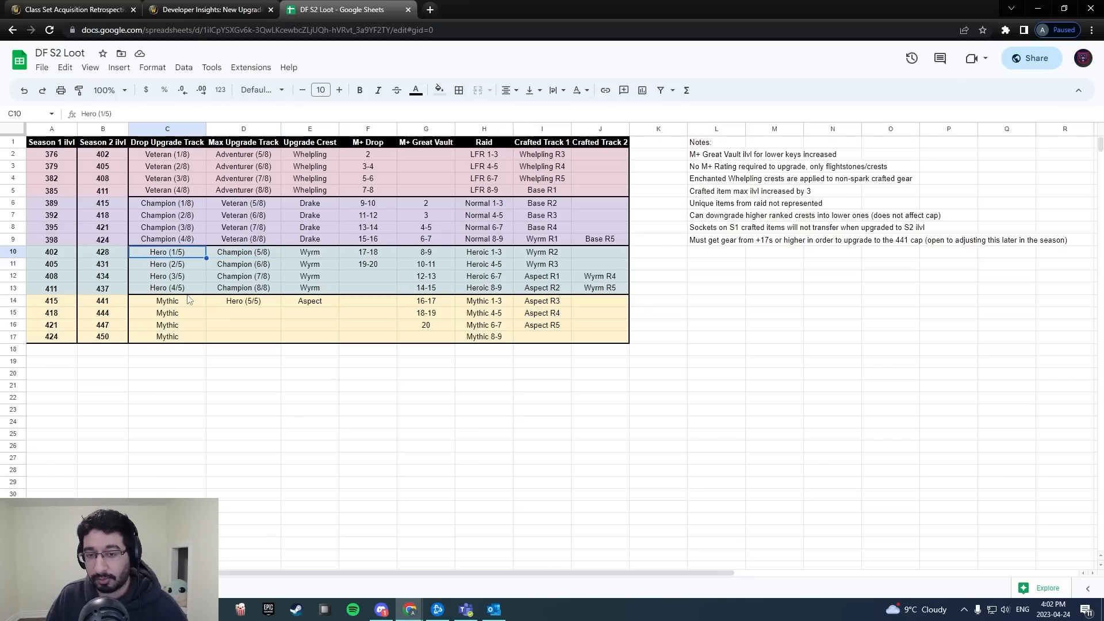
left_click(243, 301)
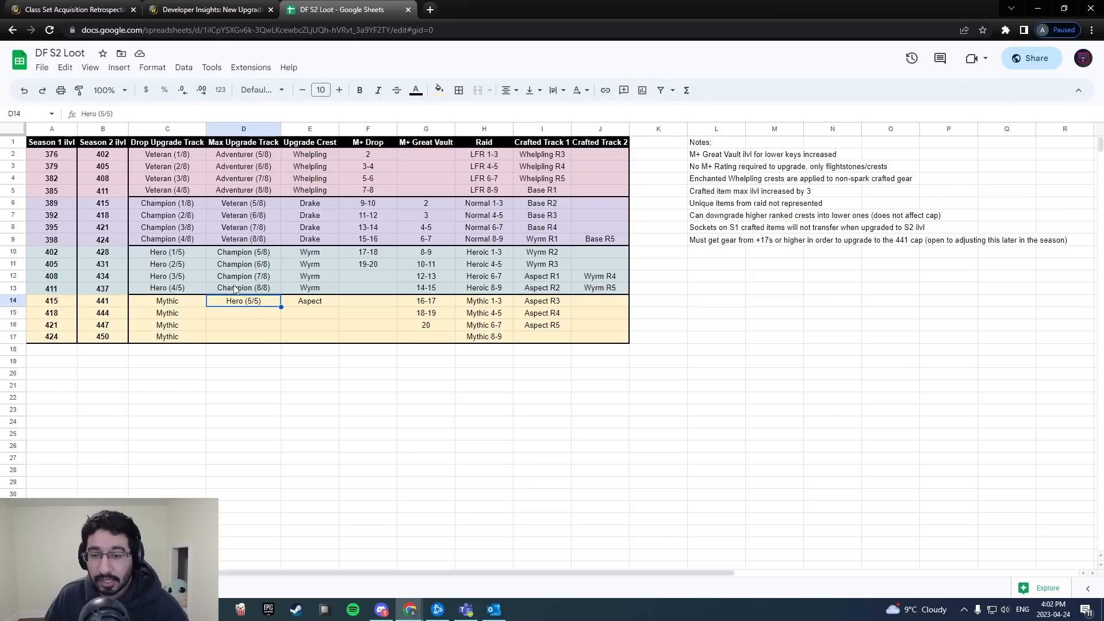
left_click(243, 287)
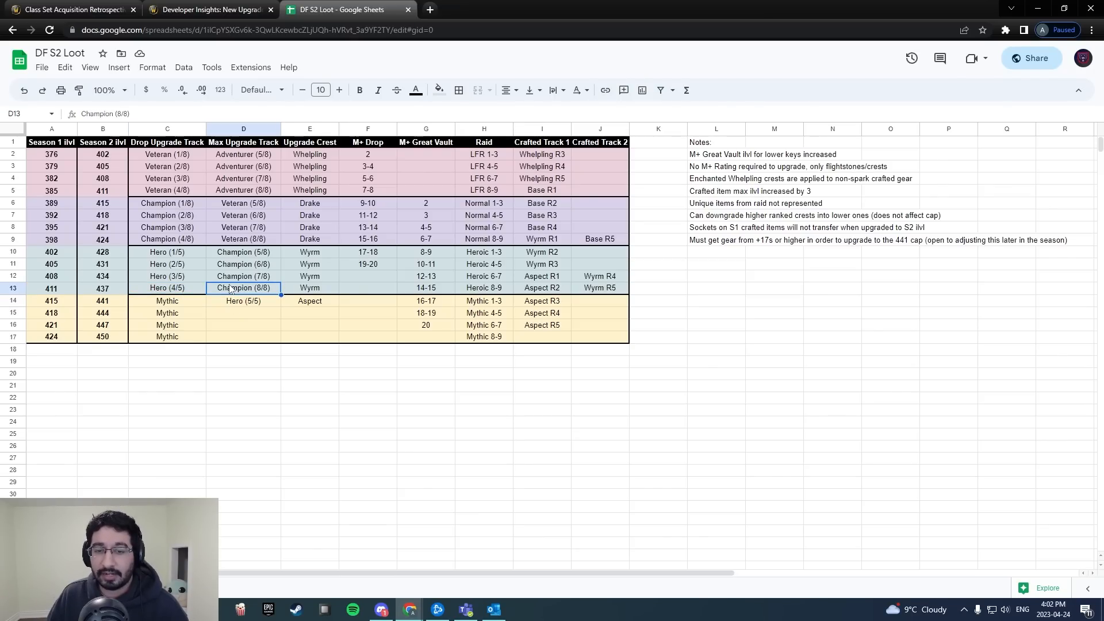
mouse_move(204, 255)
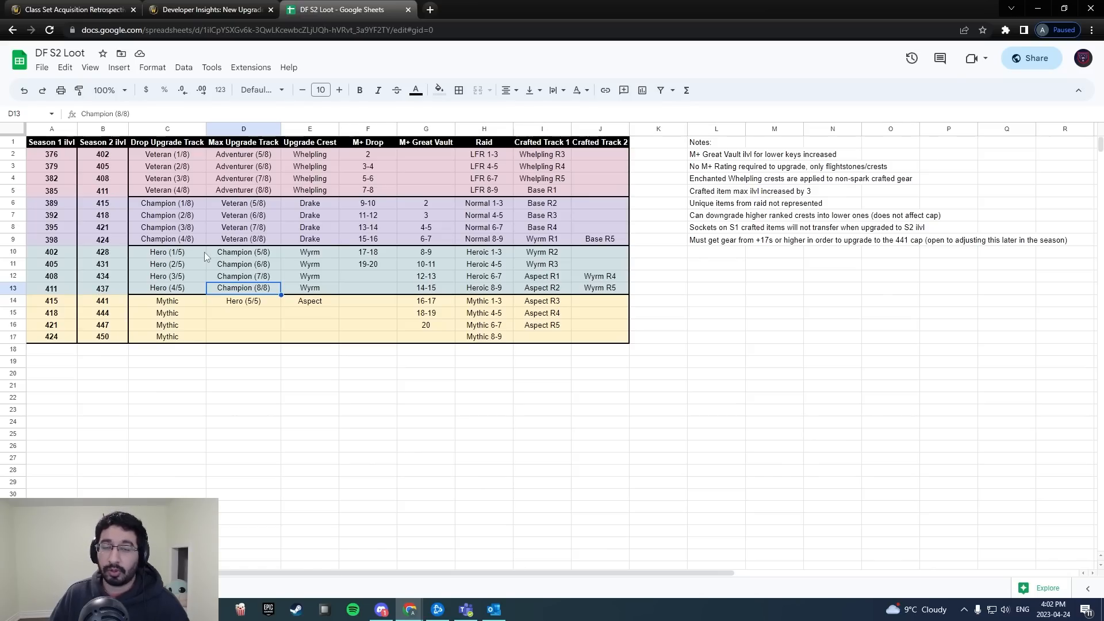
mouse_move(254, 257)
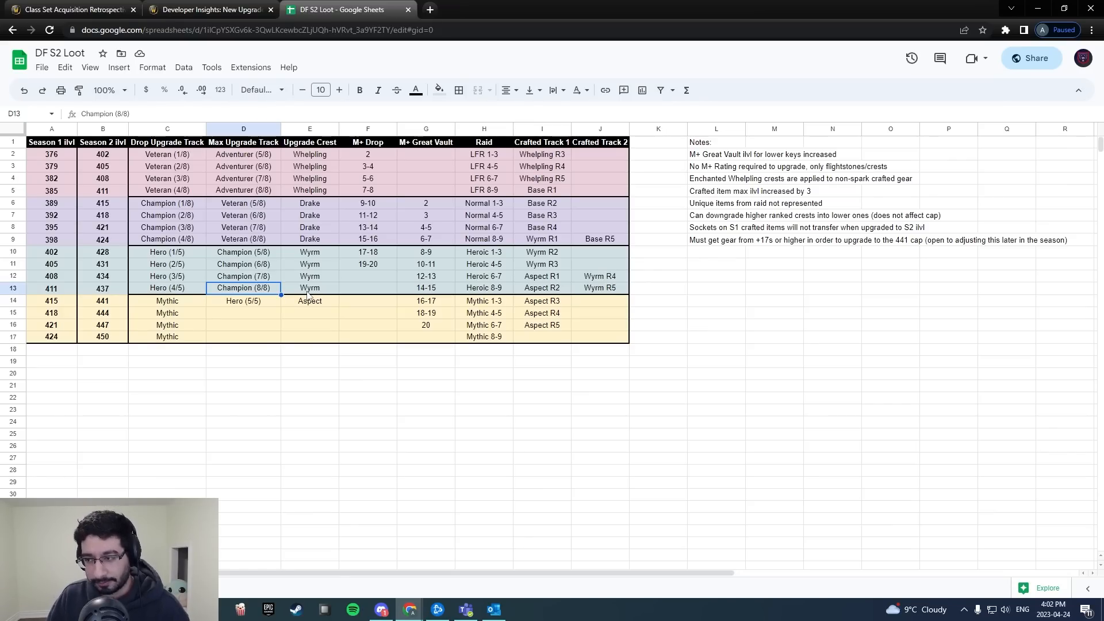
left_click(483, 154)
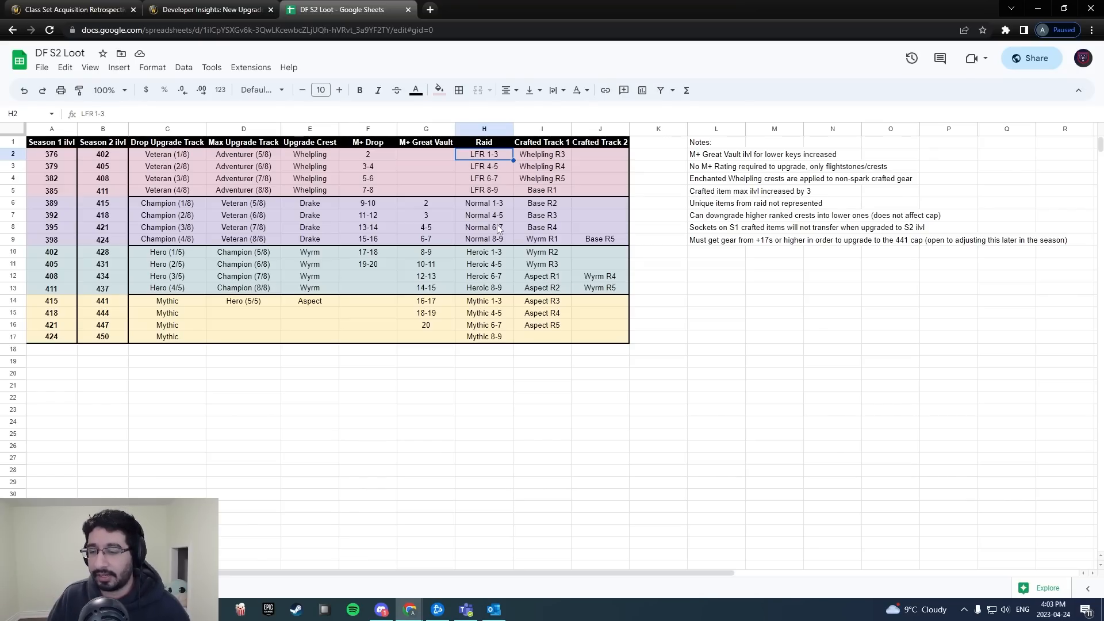
left_click(483, 203)
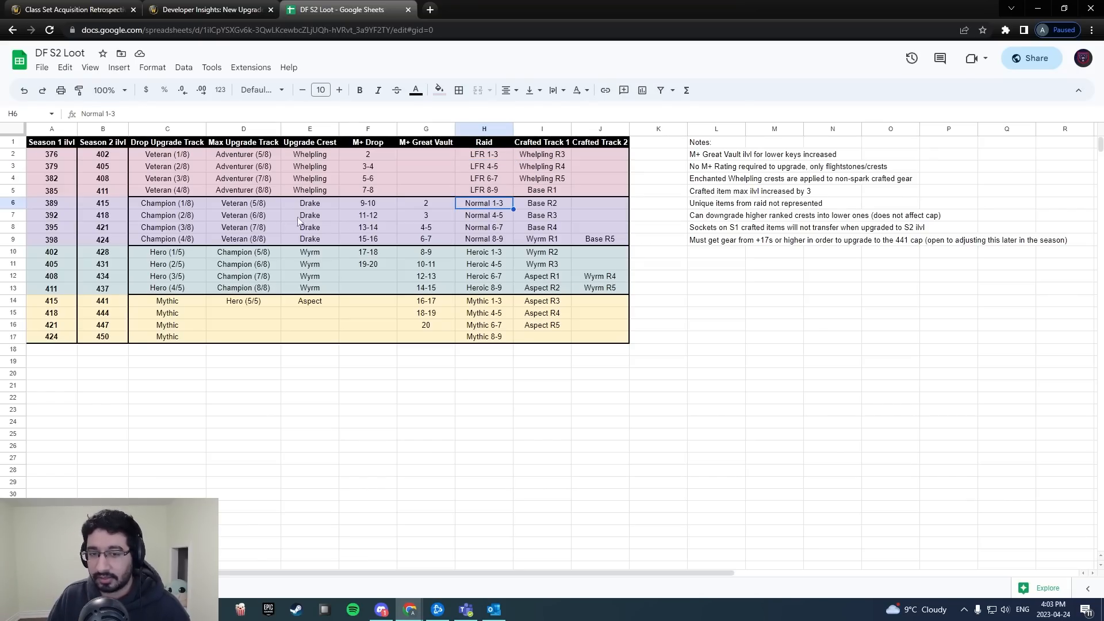
left_click(484, 215)
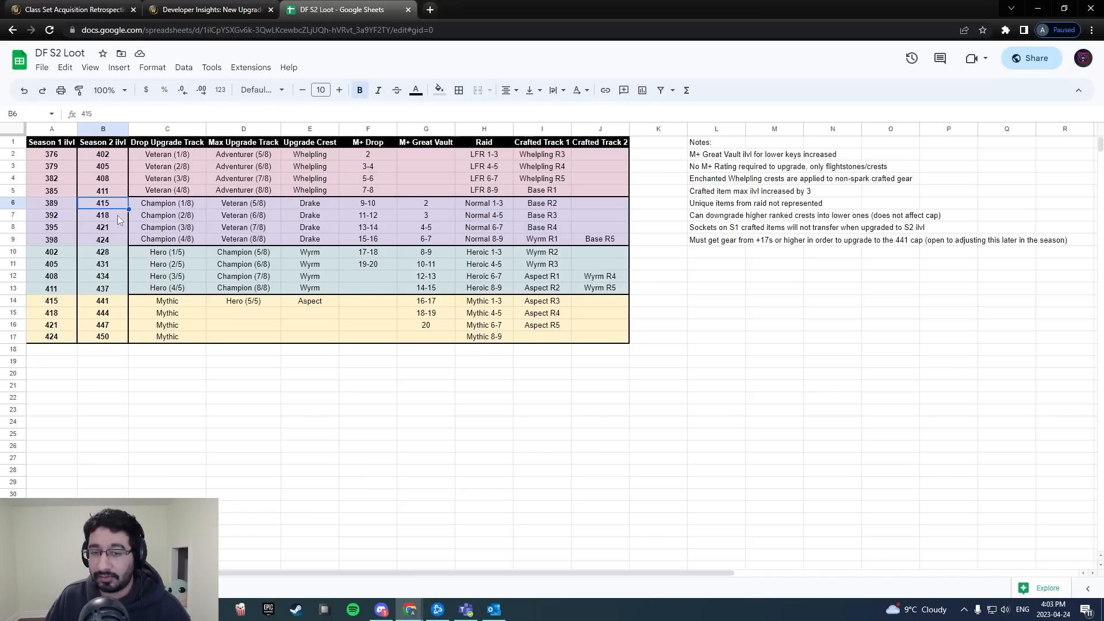
left_click(483, 226)
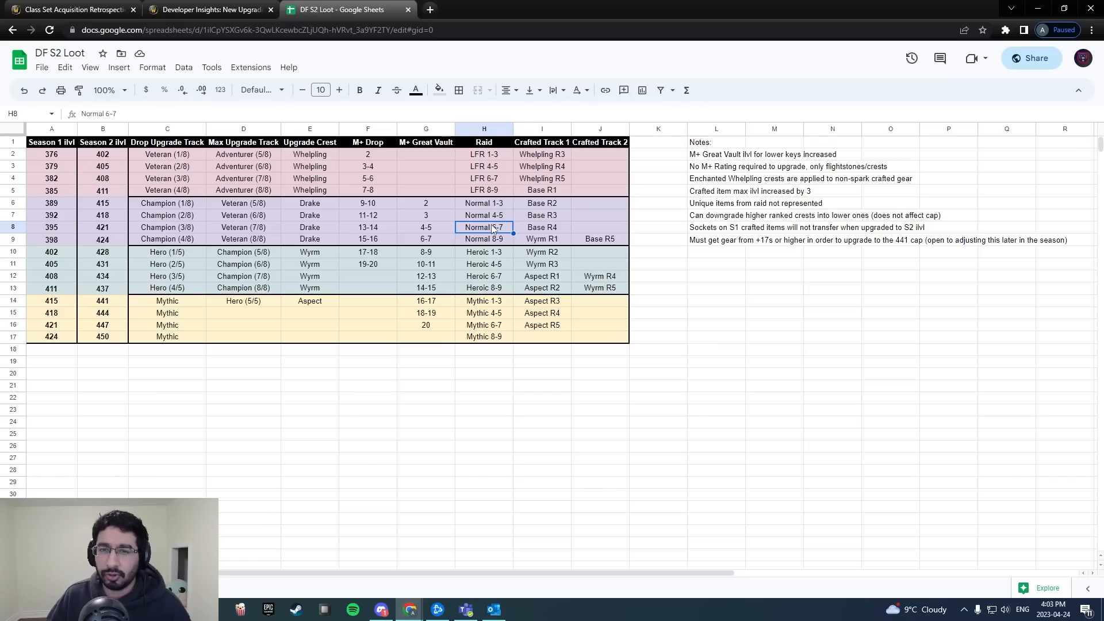
left_click(102, 226)
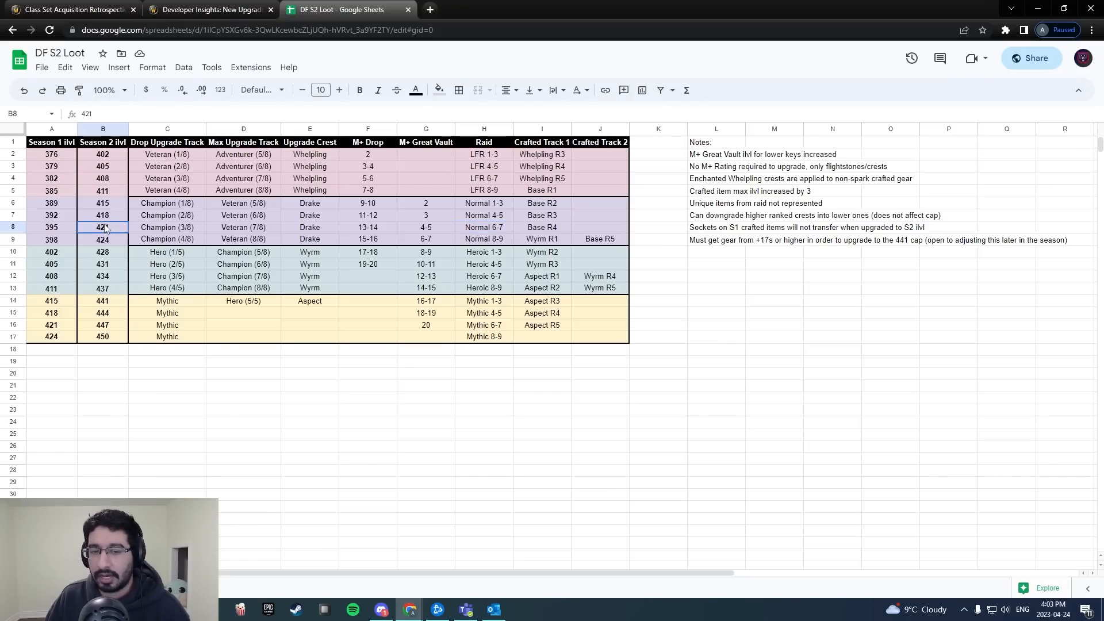
left_click(360, 90)
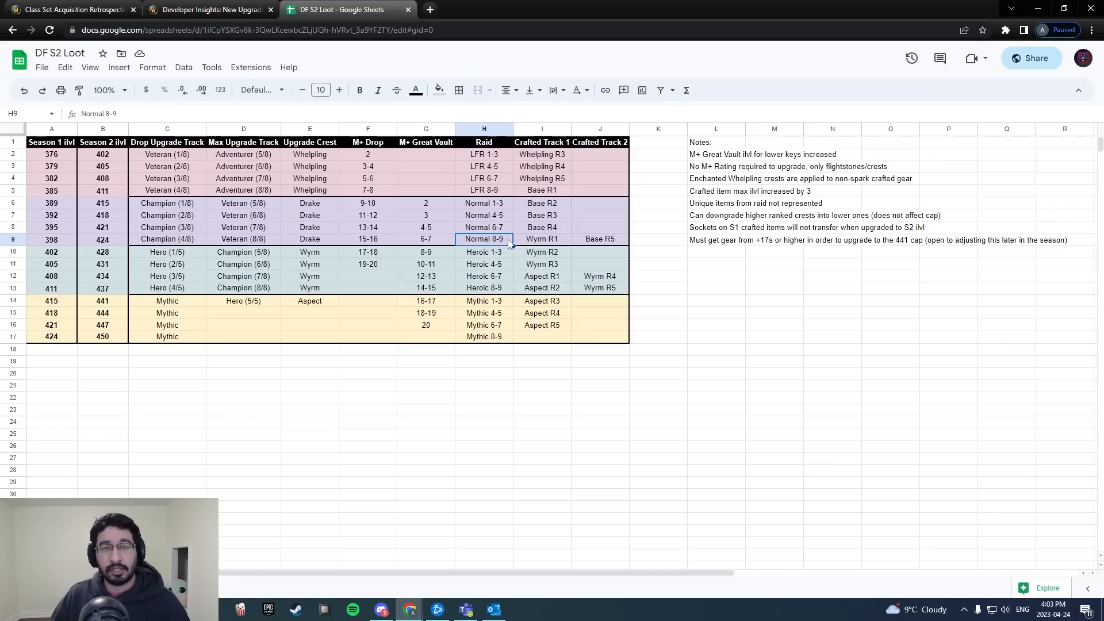
left_click(541, 129)
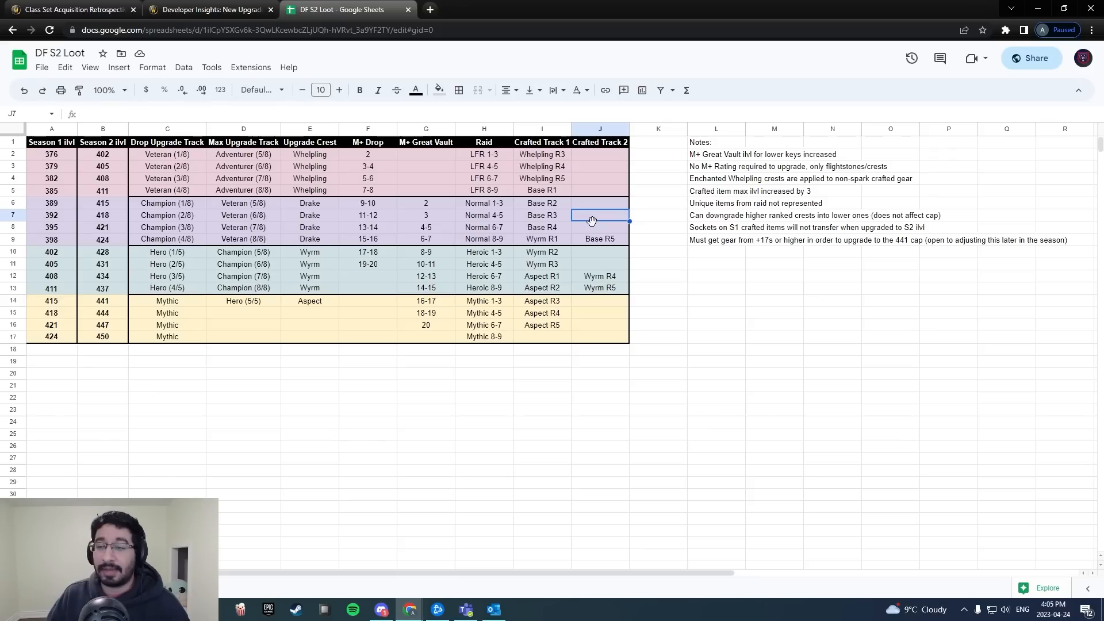
left_click(542, 215)
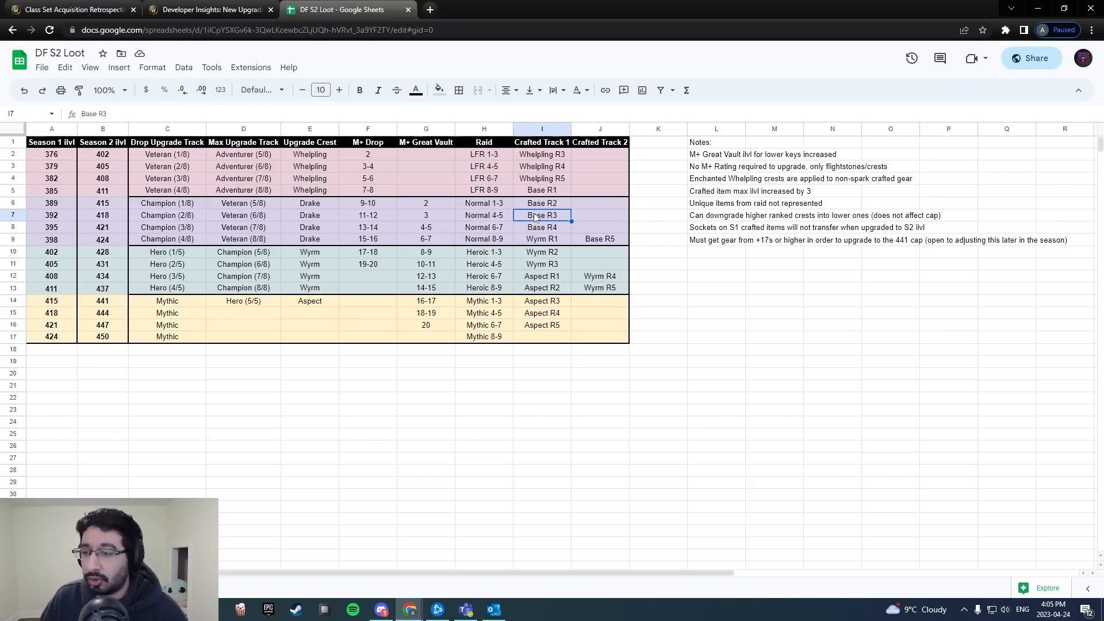
left_click(542, 239)
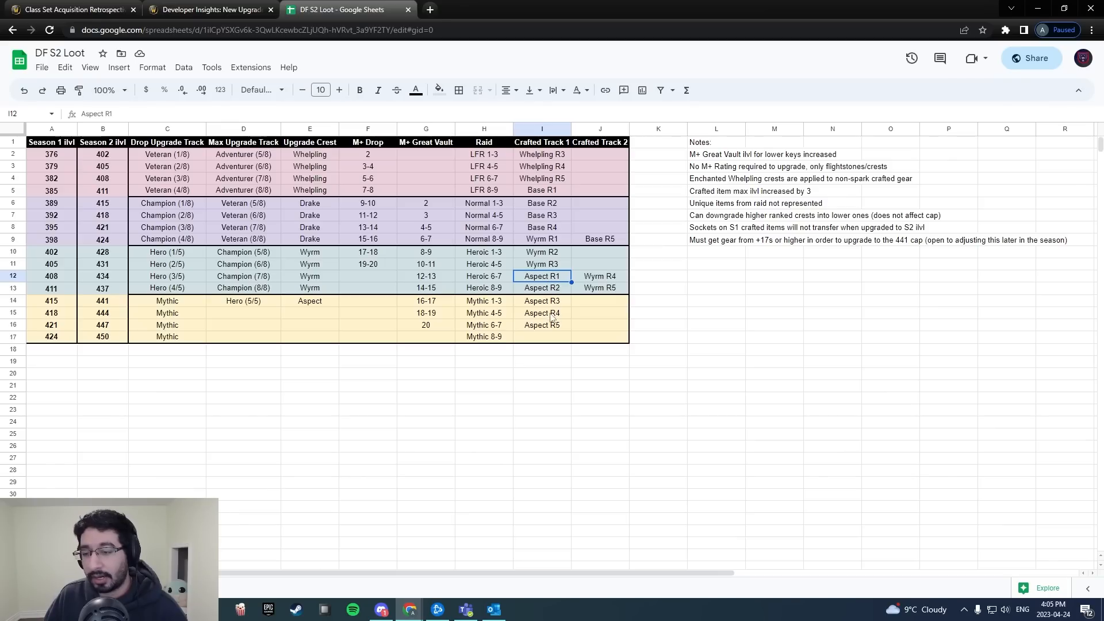
left_click(542, 325)
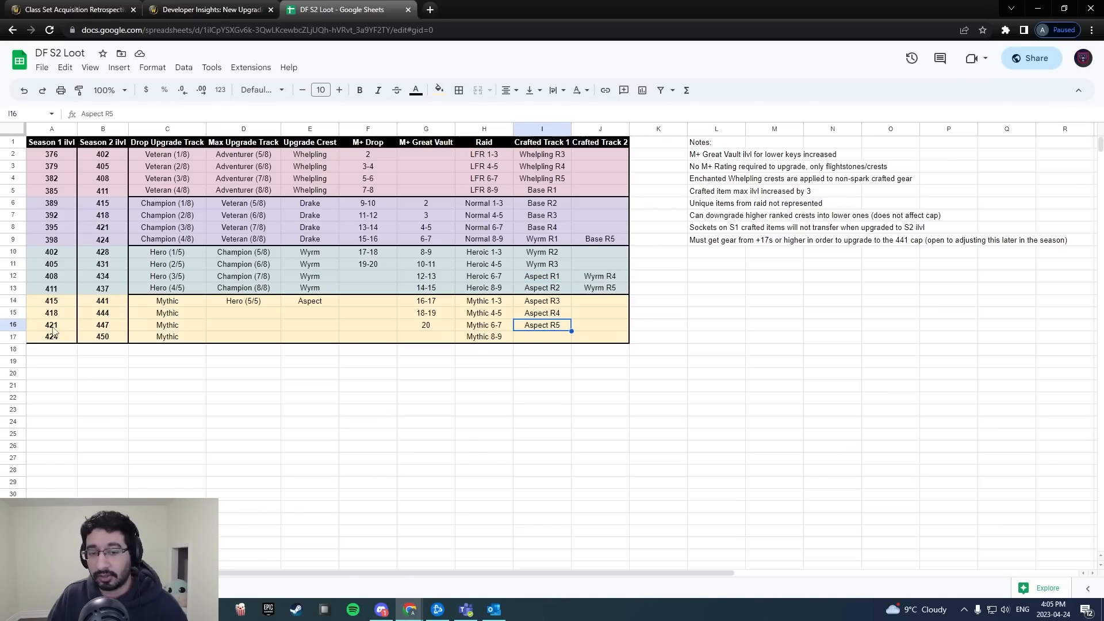
left_click(51, 313)
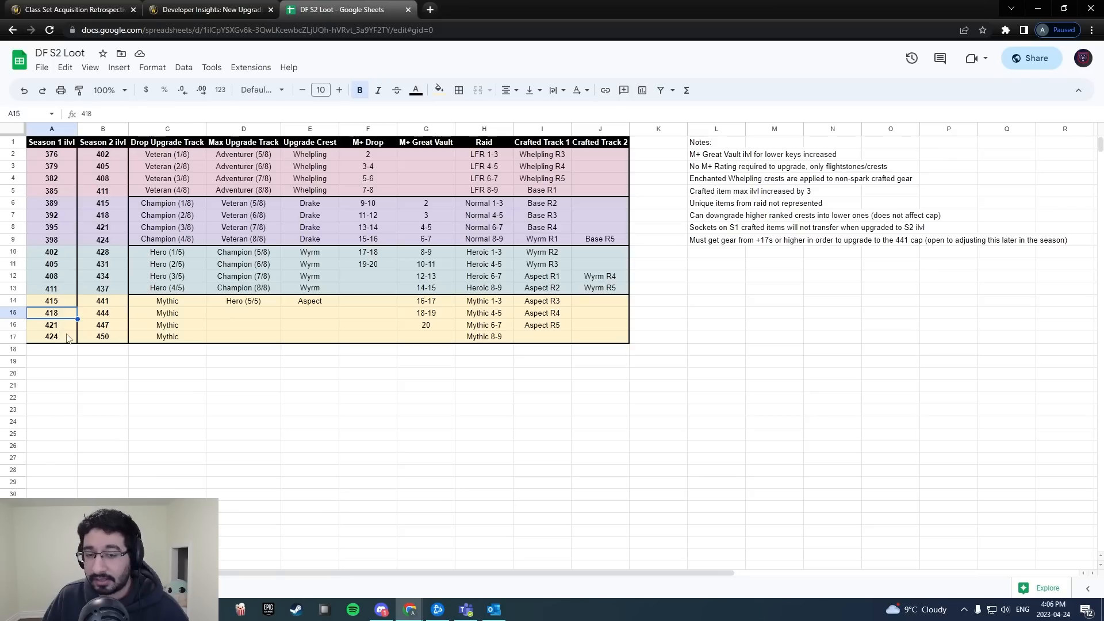
left_click(50, 324)
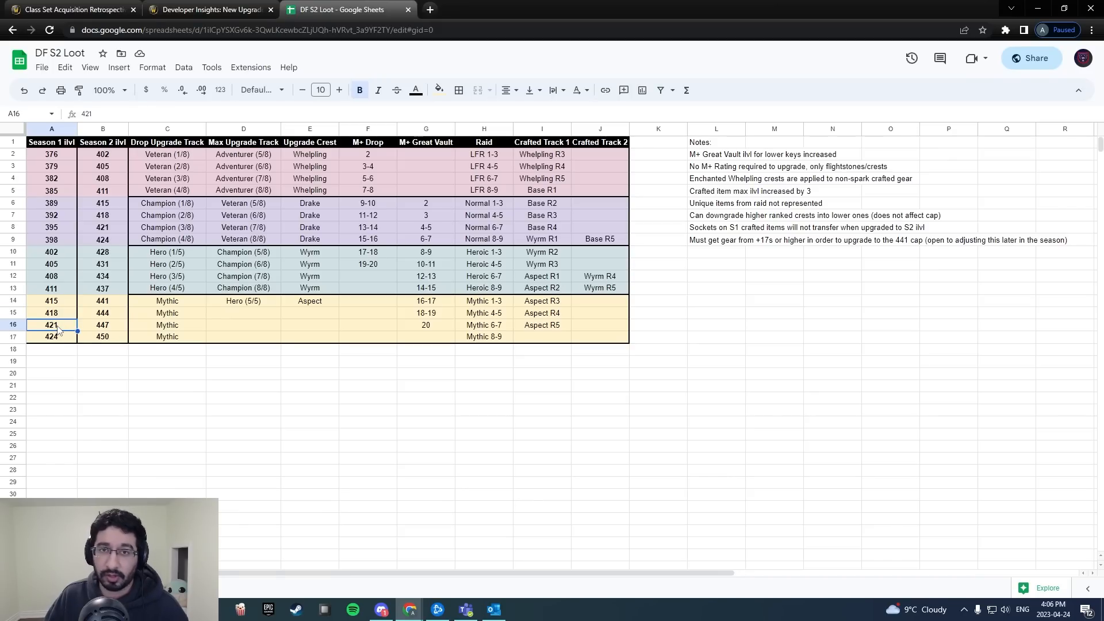
mouse_move(352, 295)
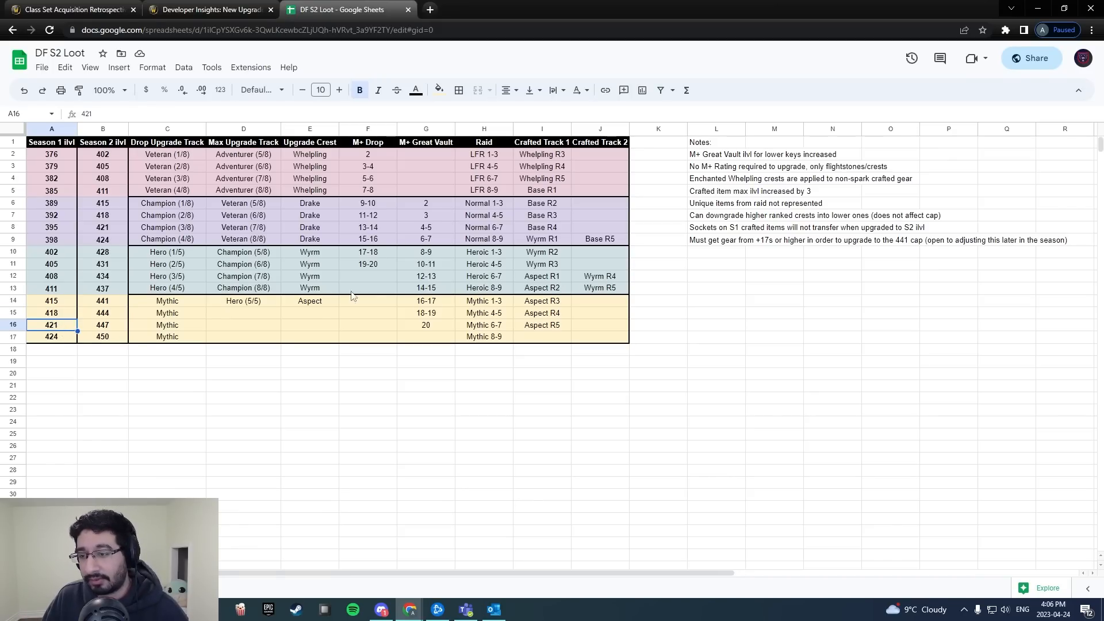
mouse_move(554, 305)
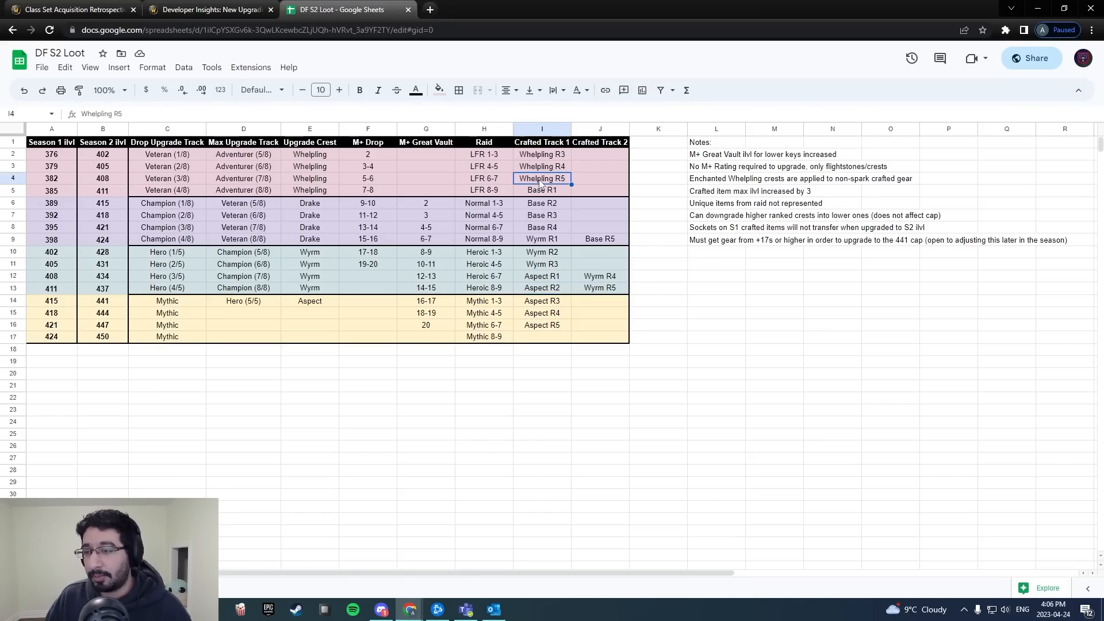
left_click(542, 154)
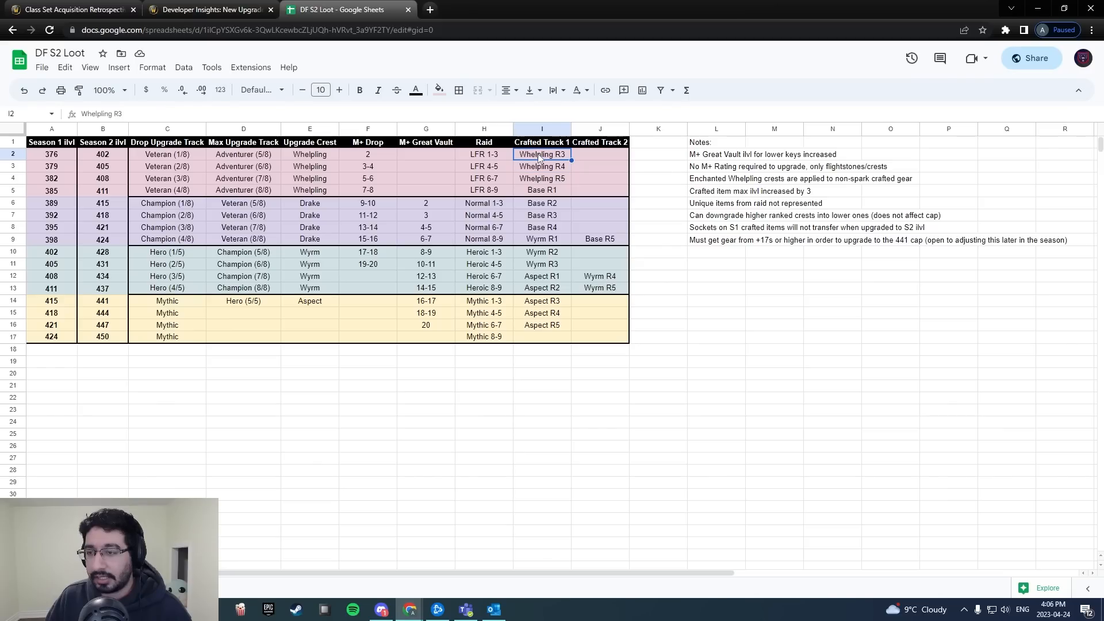
left_click(541, 178)
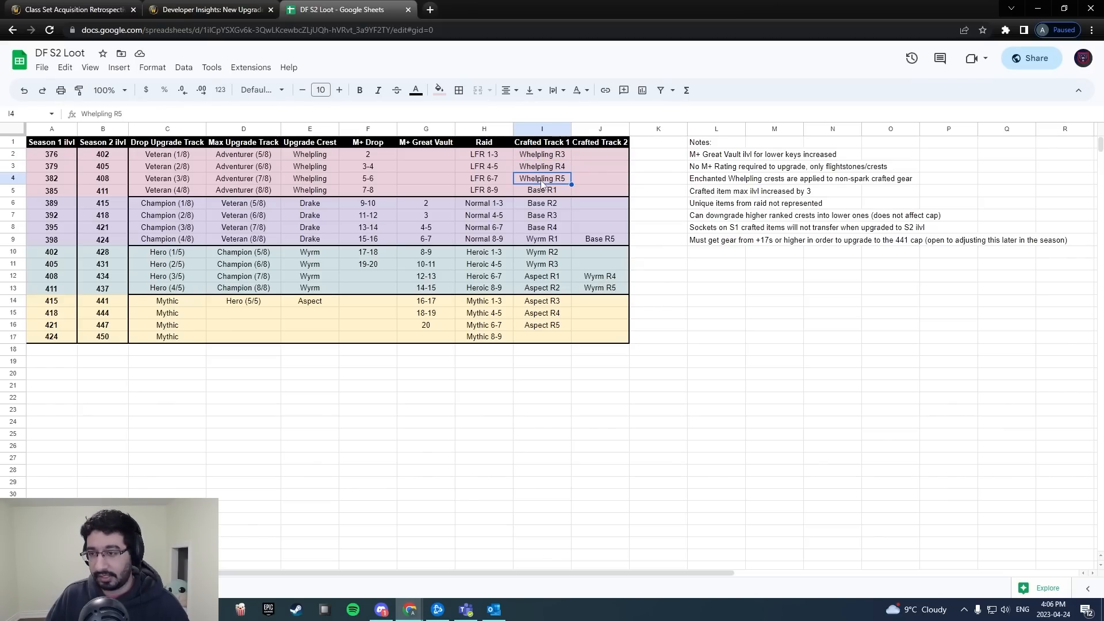
left_click(102, 179)
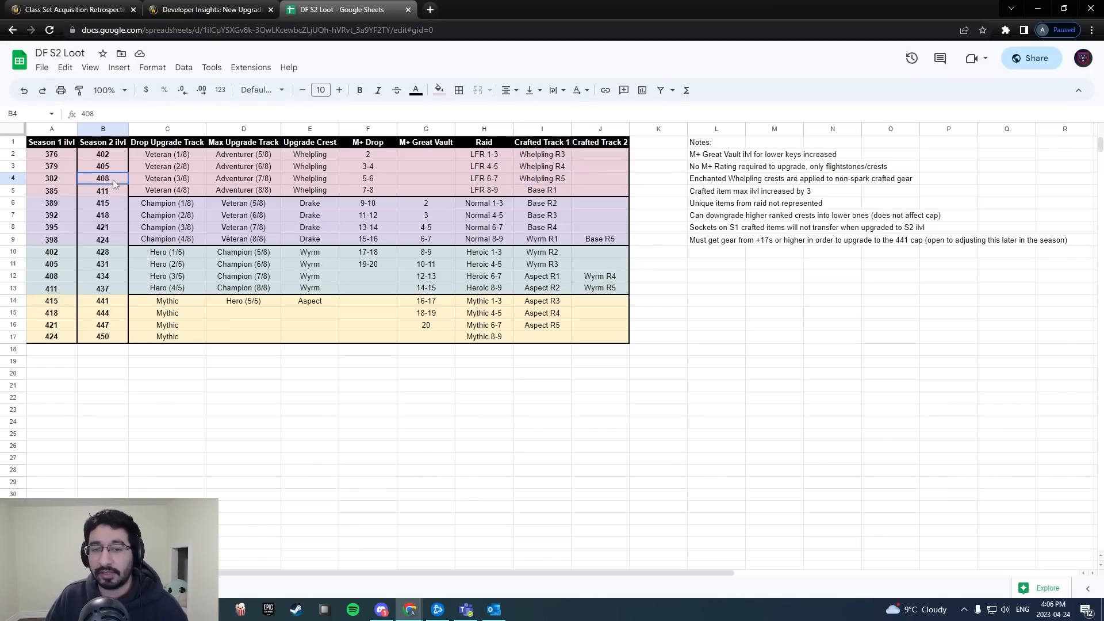
left_click(359, 90)
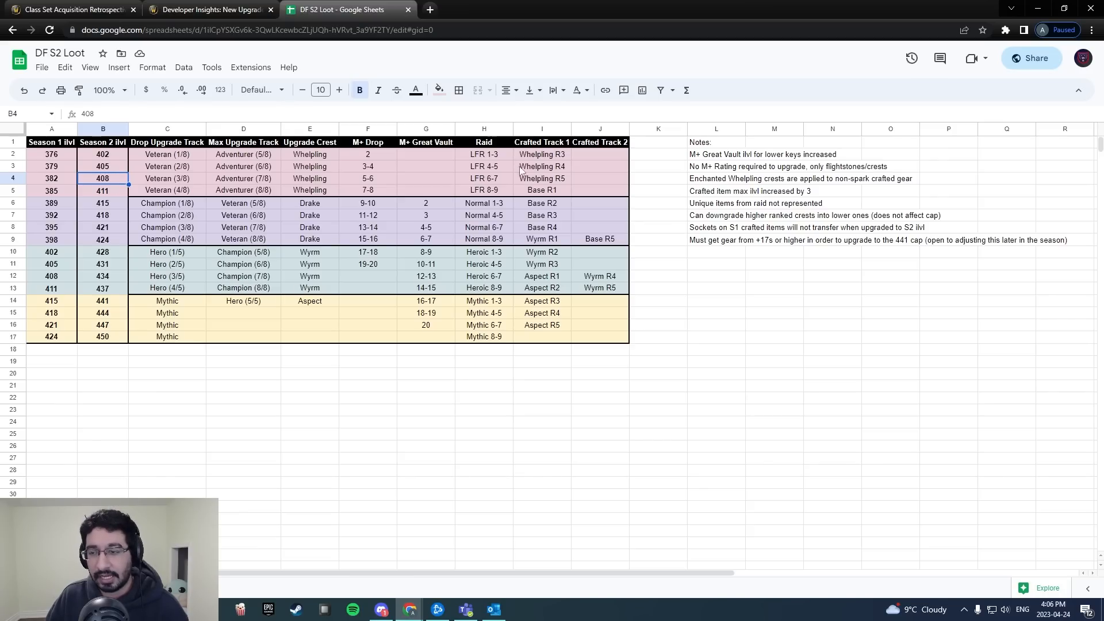
left_click(541, 178)
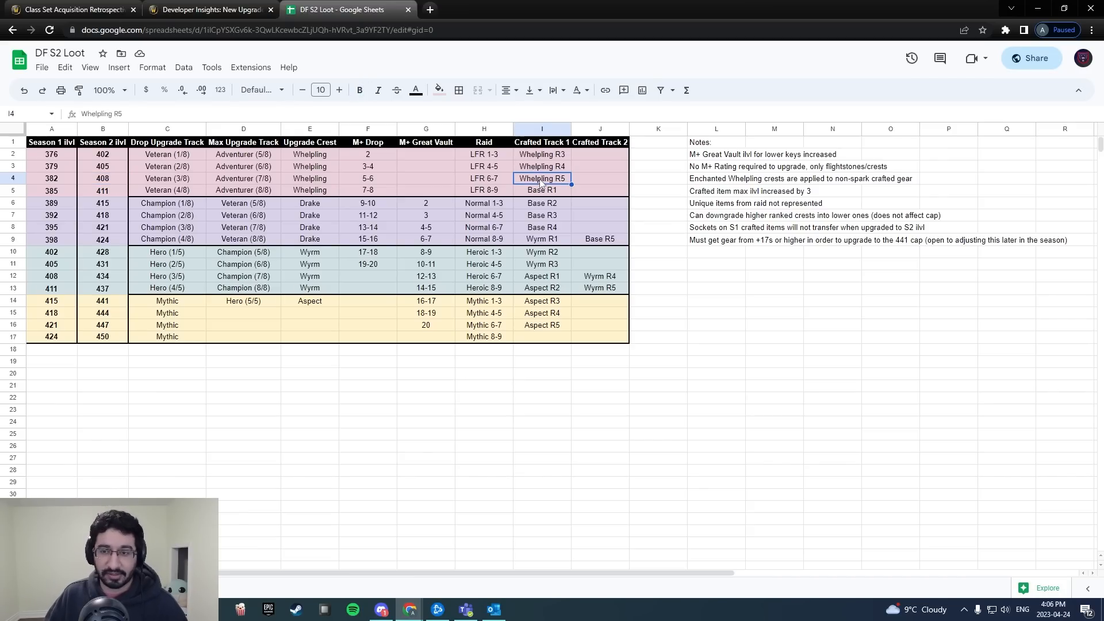